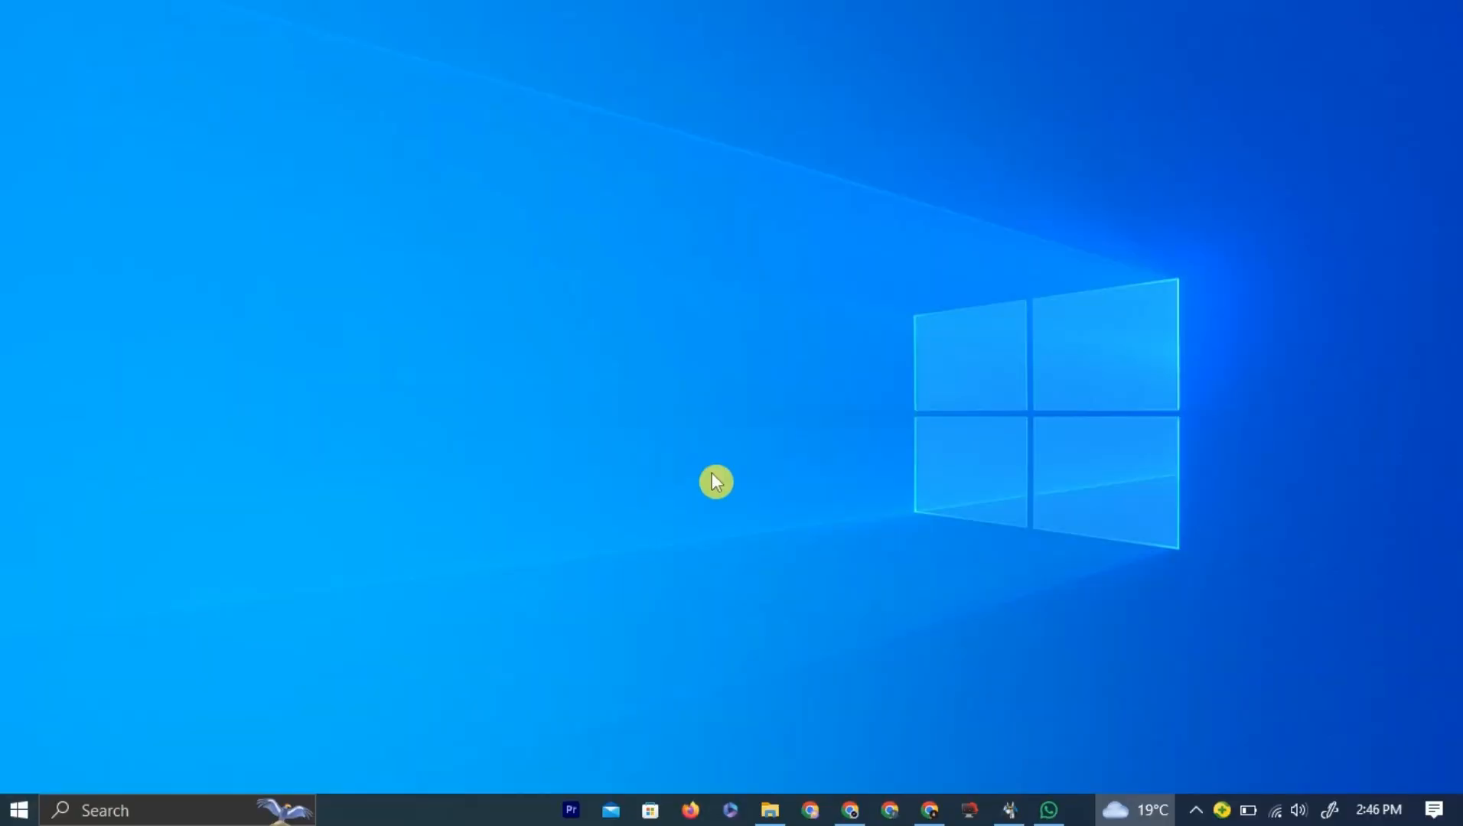
Step: Launch Telegram Desktop from the Windows taskbar search's Recent apps
{"action": "left_click", "coordinate": [102, 809]}
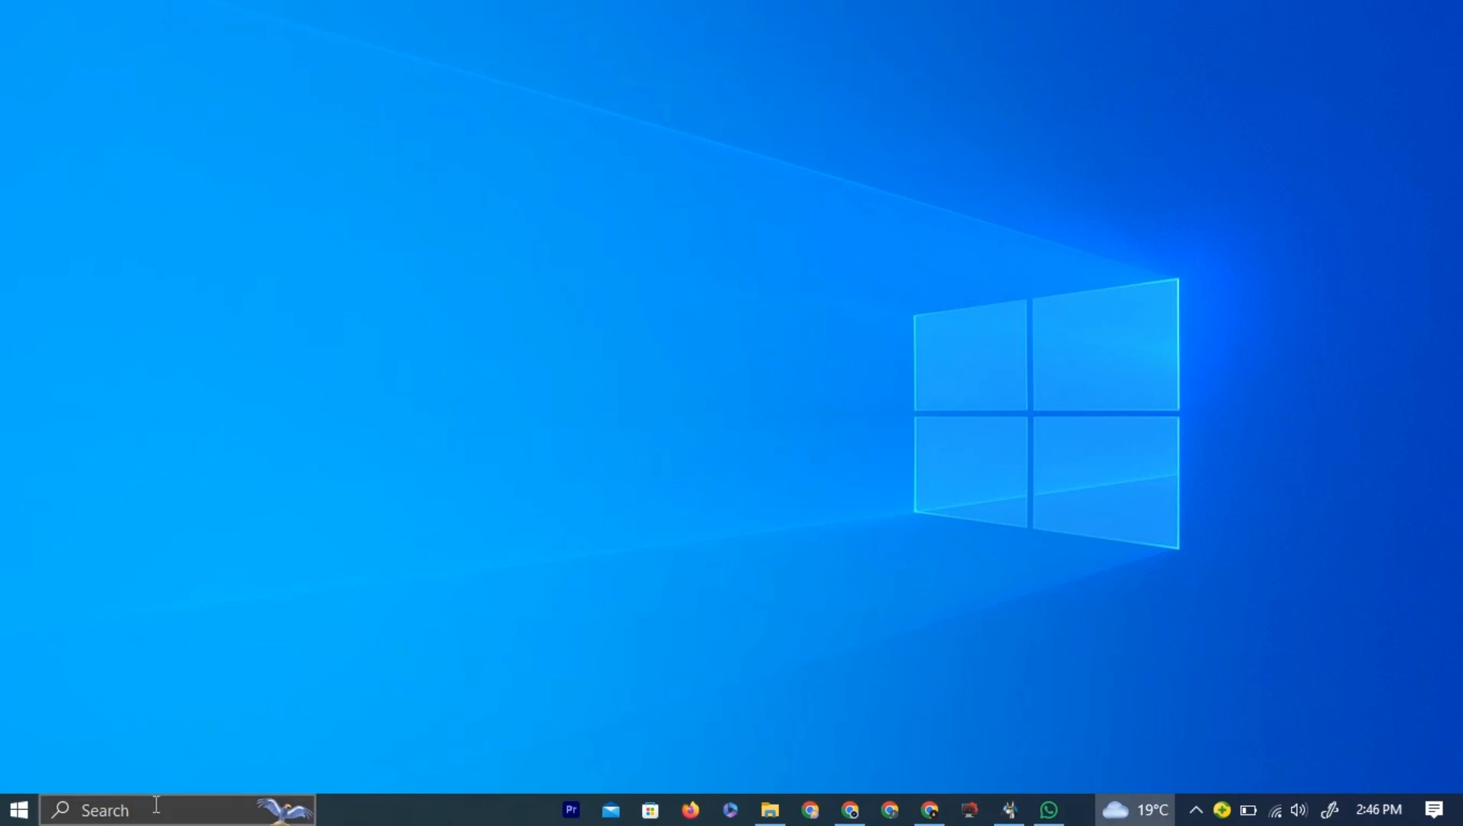
{"action": "left_click", "coordinate": [102, 810]}
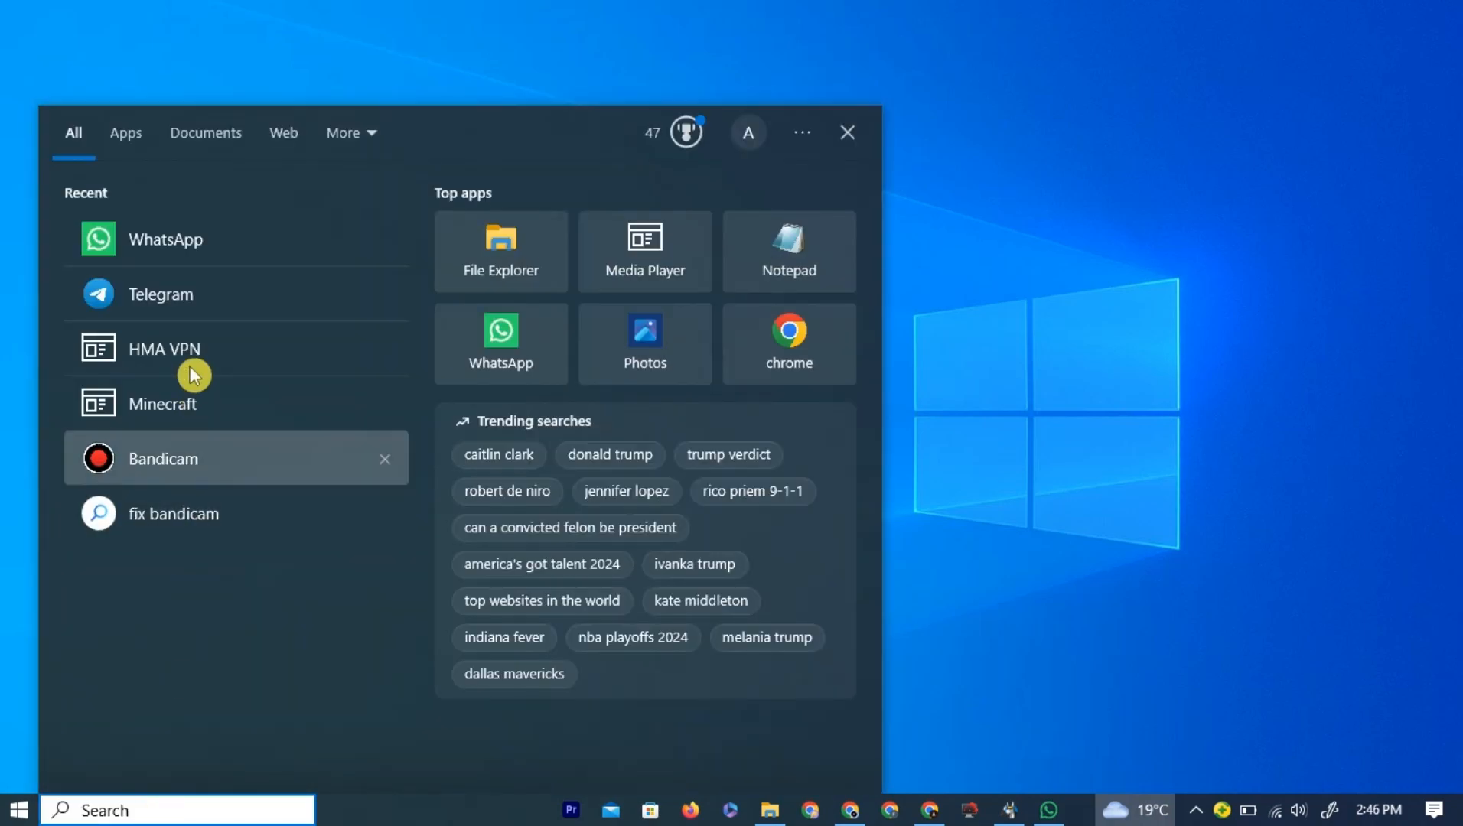
{"action": "mouse_move", "coordinate": [169, 309]}
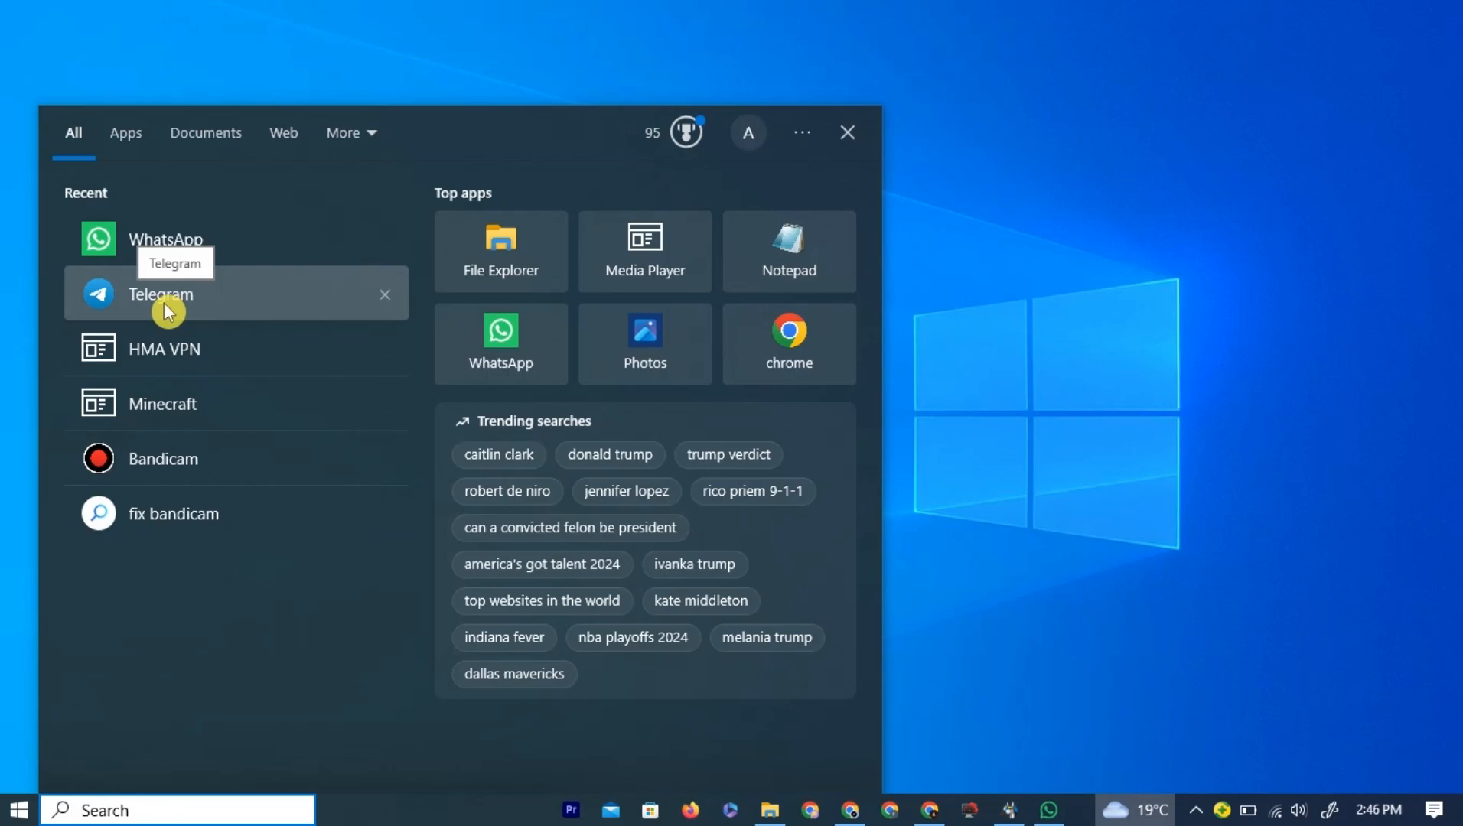
{"action": "left_click", "coordinate": [161, 295]}
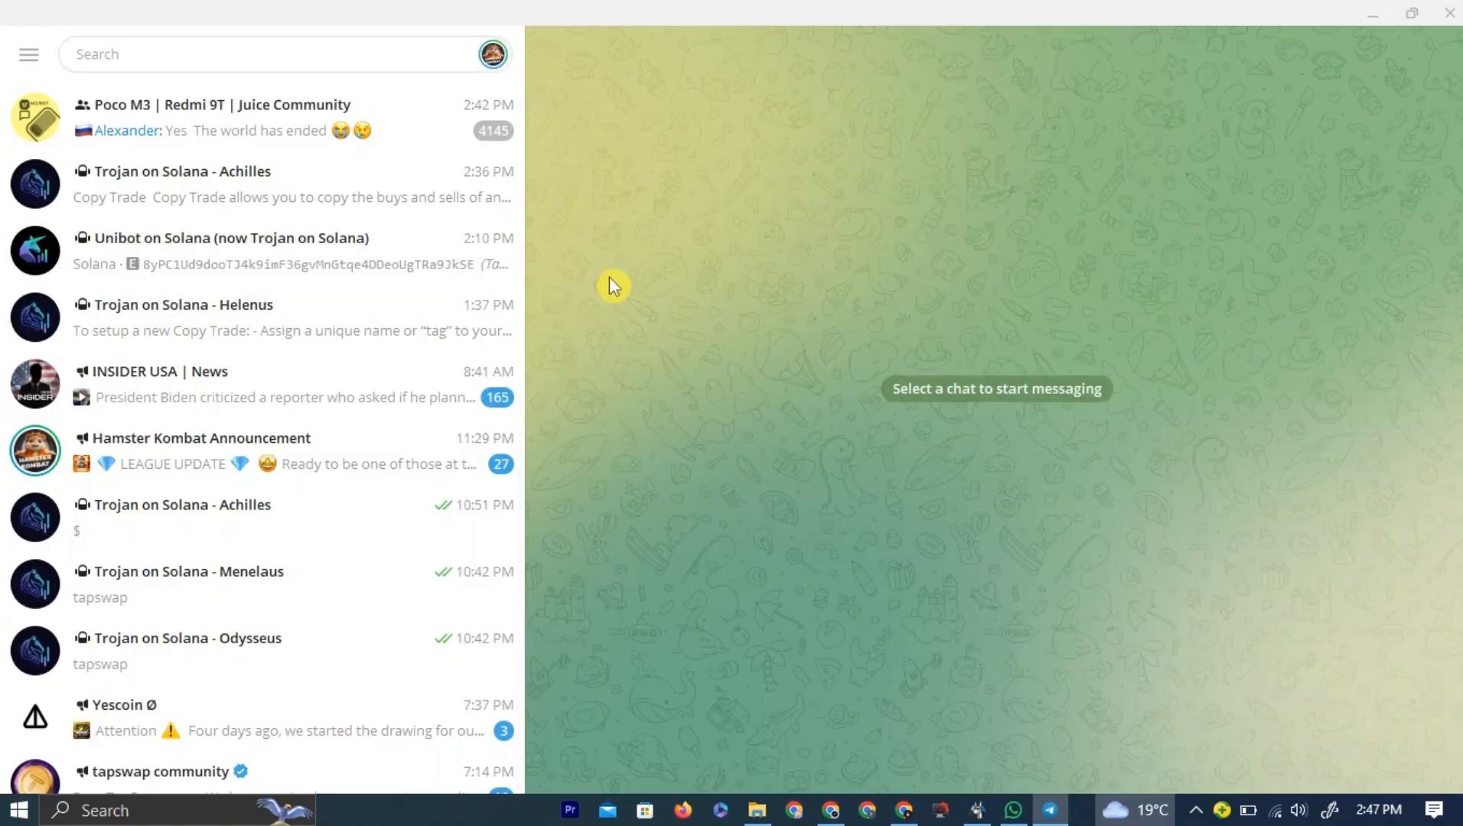
{"action": "mouse_move", "coordinate": [422, 133]}
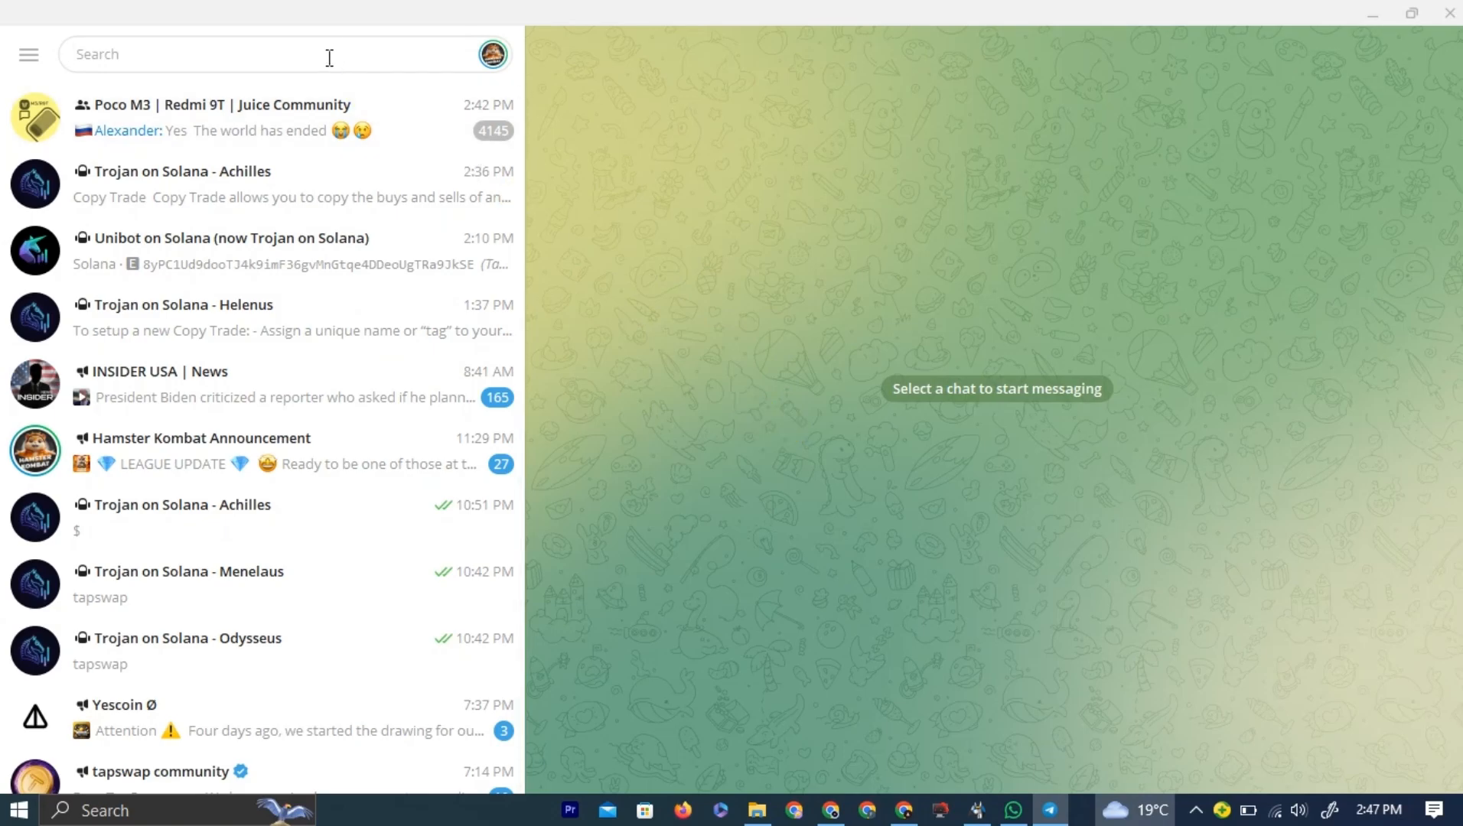
Step: Search Telegram for botfather to find the verified BotFather bot
{"action": "type", "text": "botfather"}
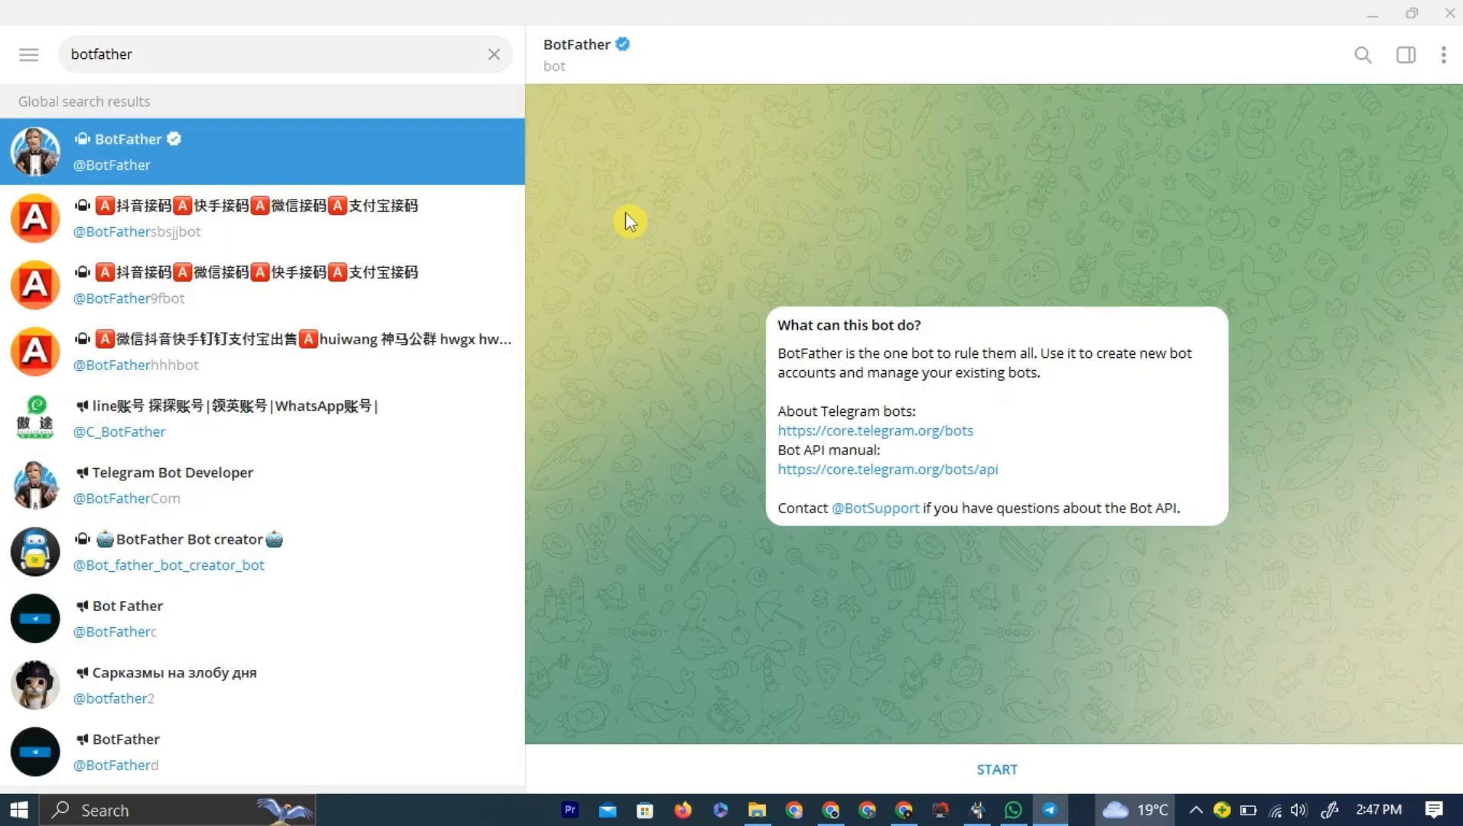
{"action": "mouse_move", "coordinate": [988, 398]}
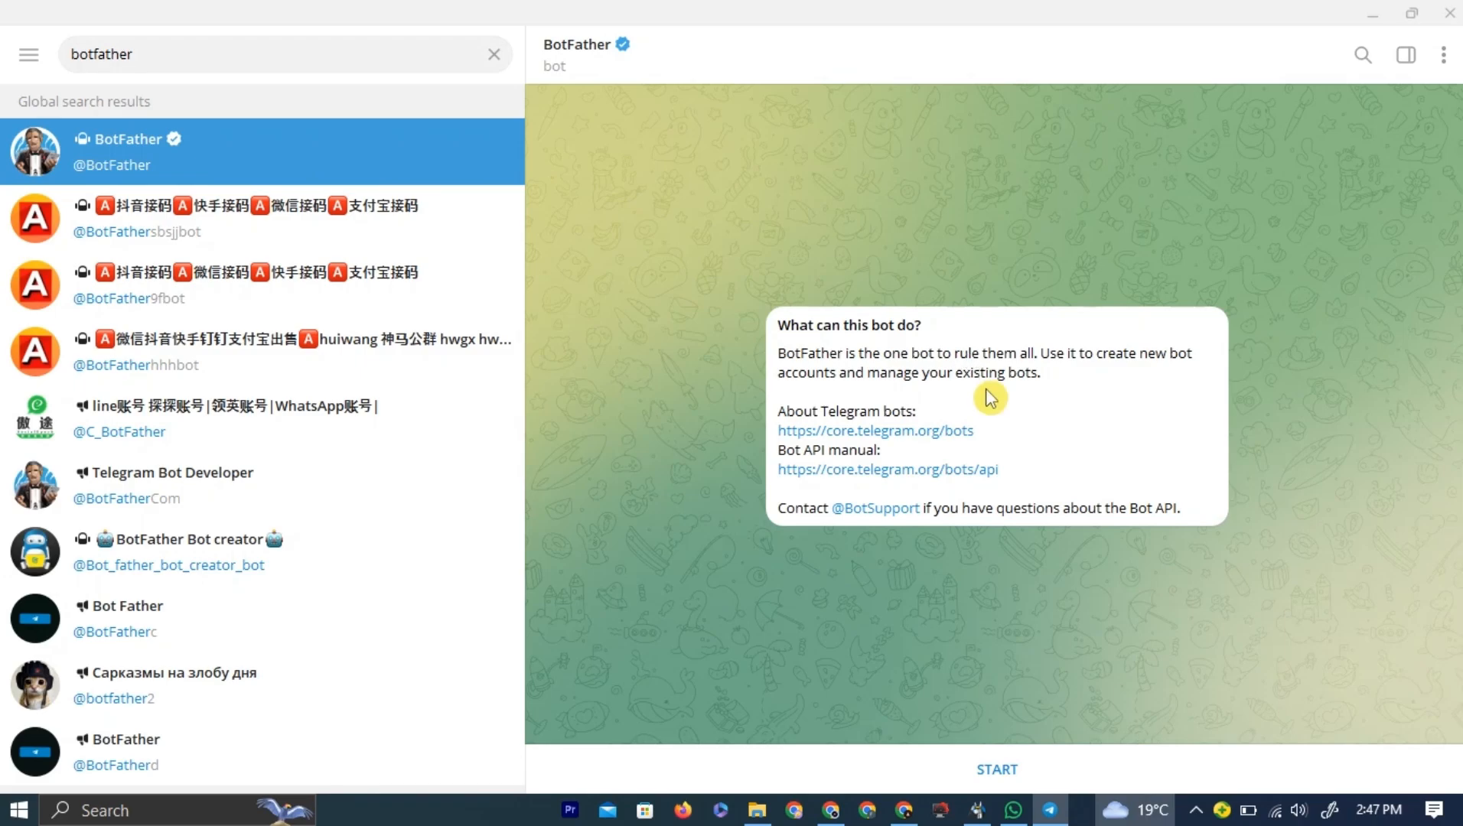
{"action": "mouse_move", "coordinate": [980, 410]}
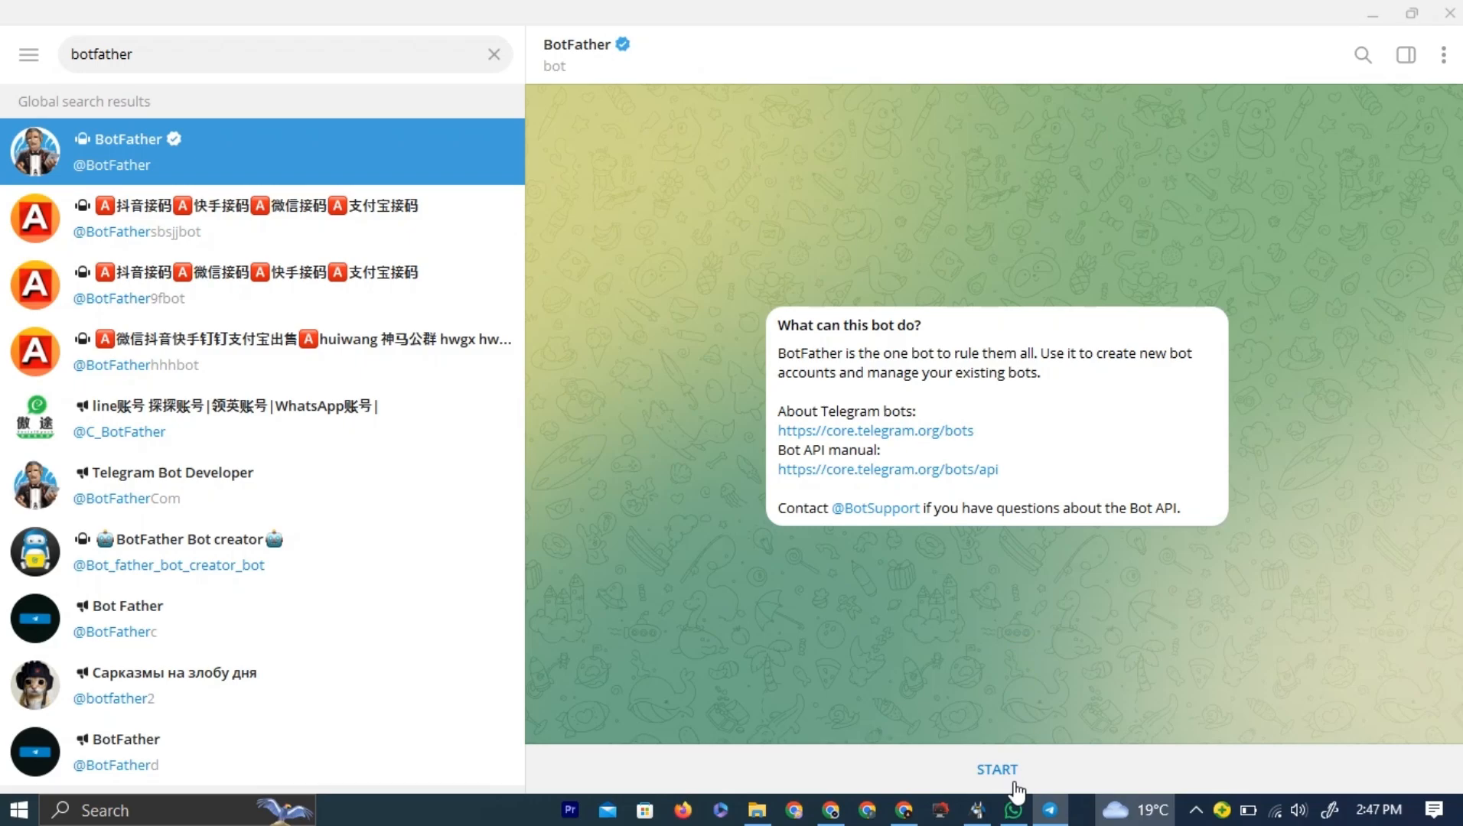
Step: Start the BotFather conversation so it replies with its command list
{"action": "left_click", "coordinate": [996, 769]}
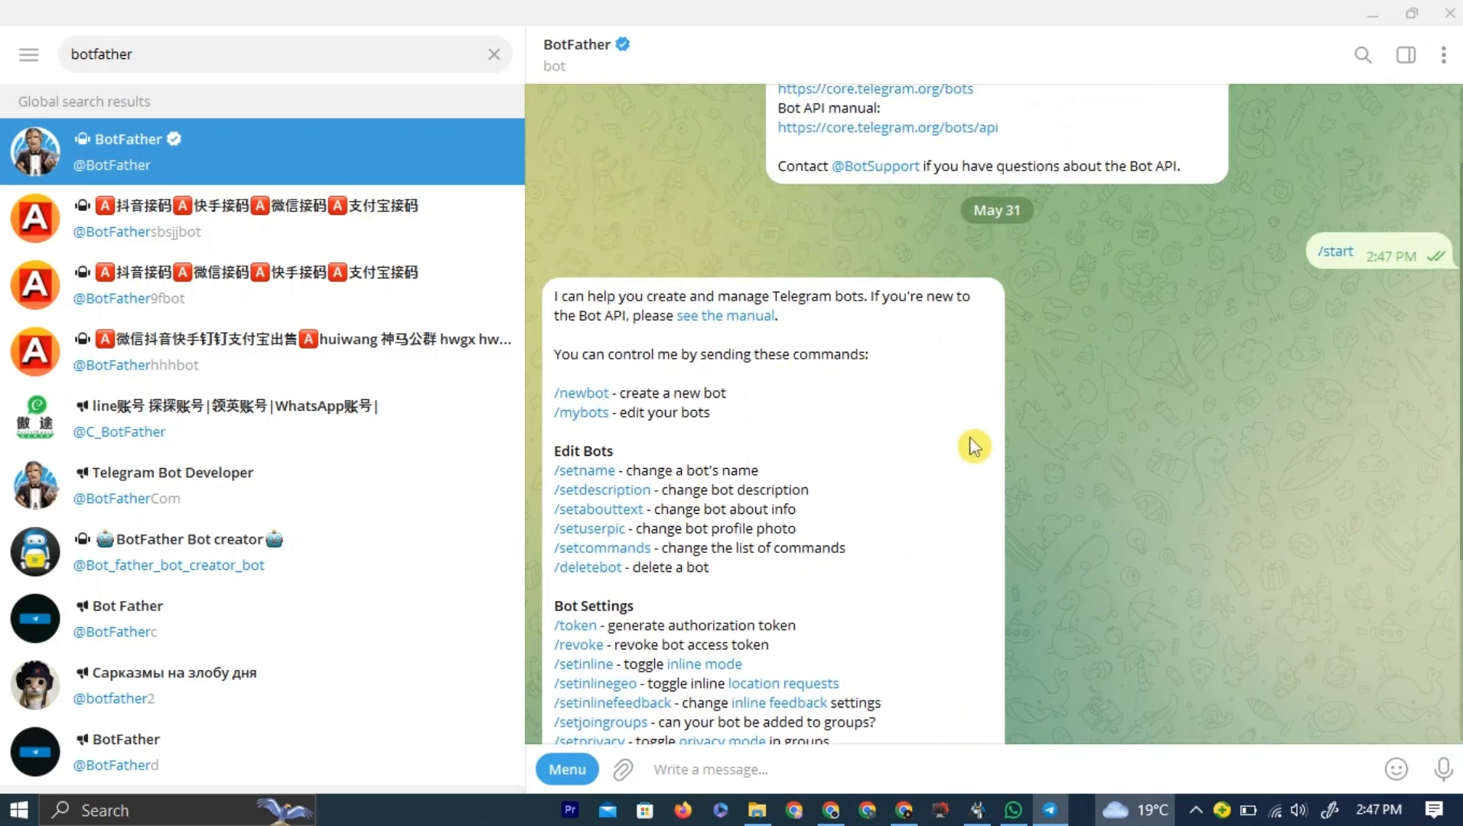
{"action": "mouse_move", "coordinate": [597, 408]}
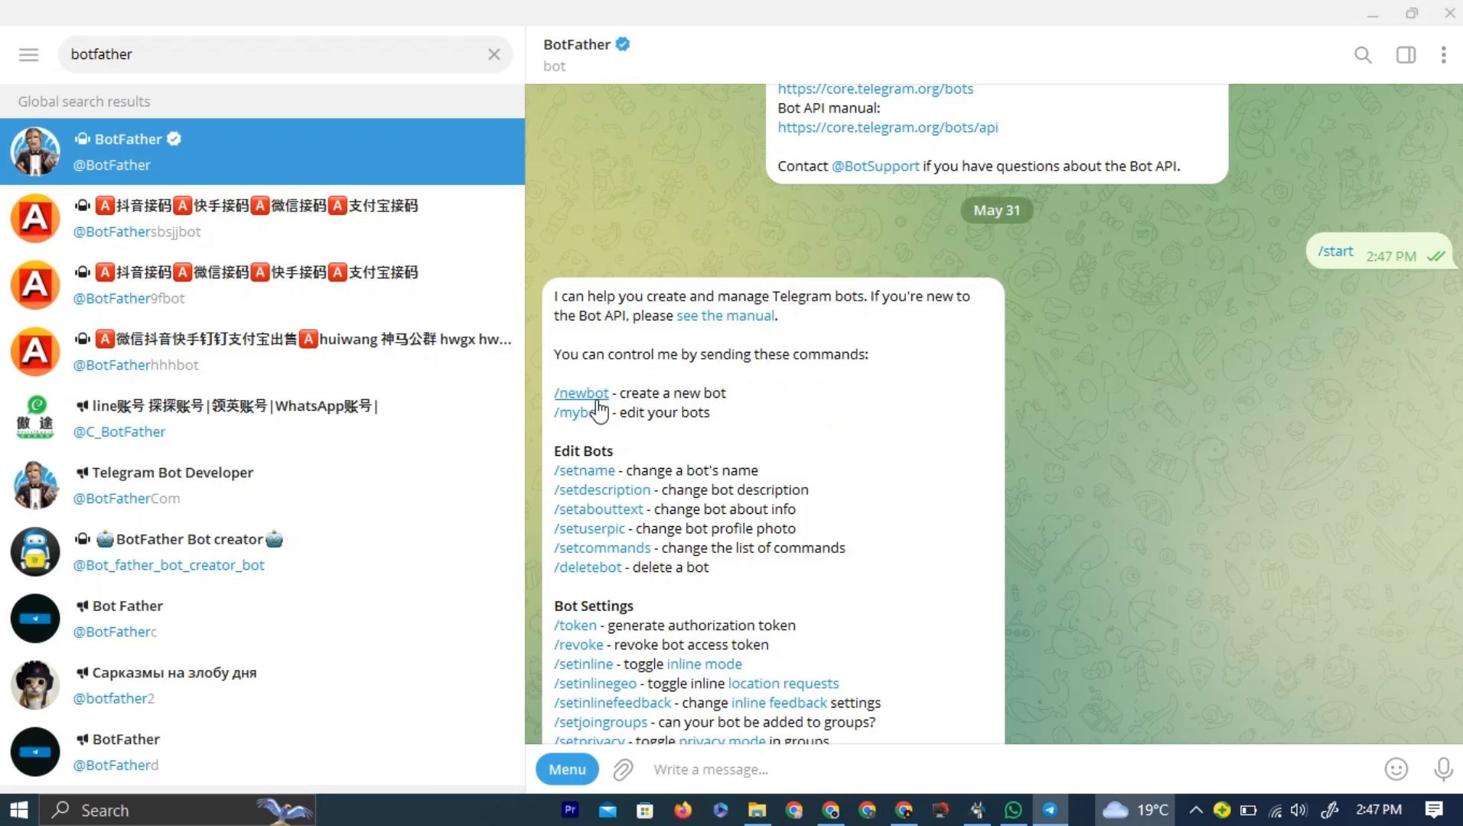
{"action": "mouse_move", "coordinate": [592, 410]}
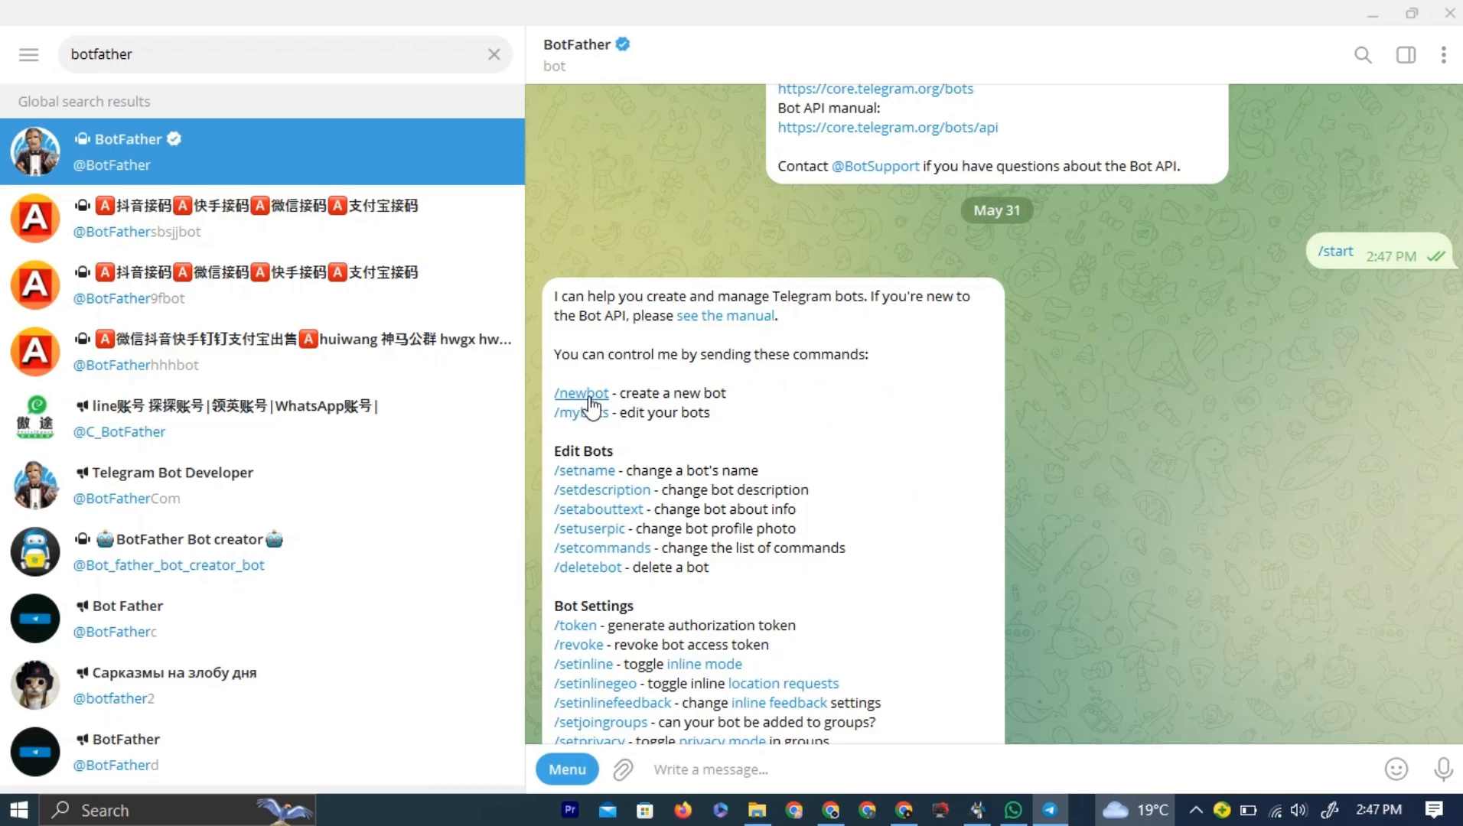
Step: Create a new bot named tutorial with username tutorialmaster1bot via /newbot
{"action": "left_click", "coordinate": [580, 393]}
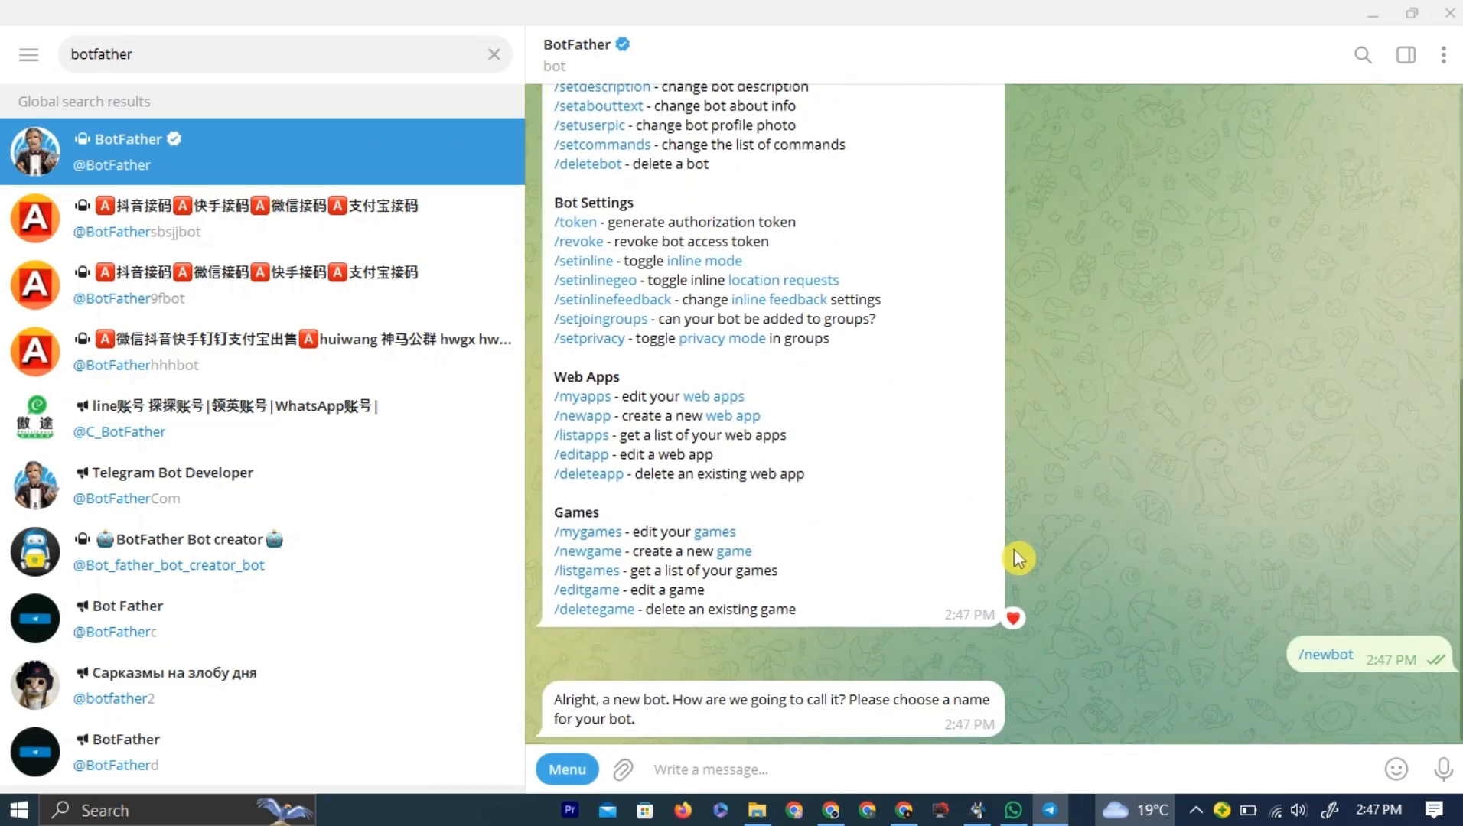
{"action": "scroll", "scroll_direction": "down", "scroll_amount": 3}
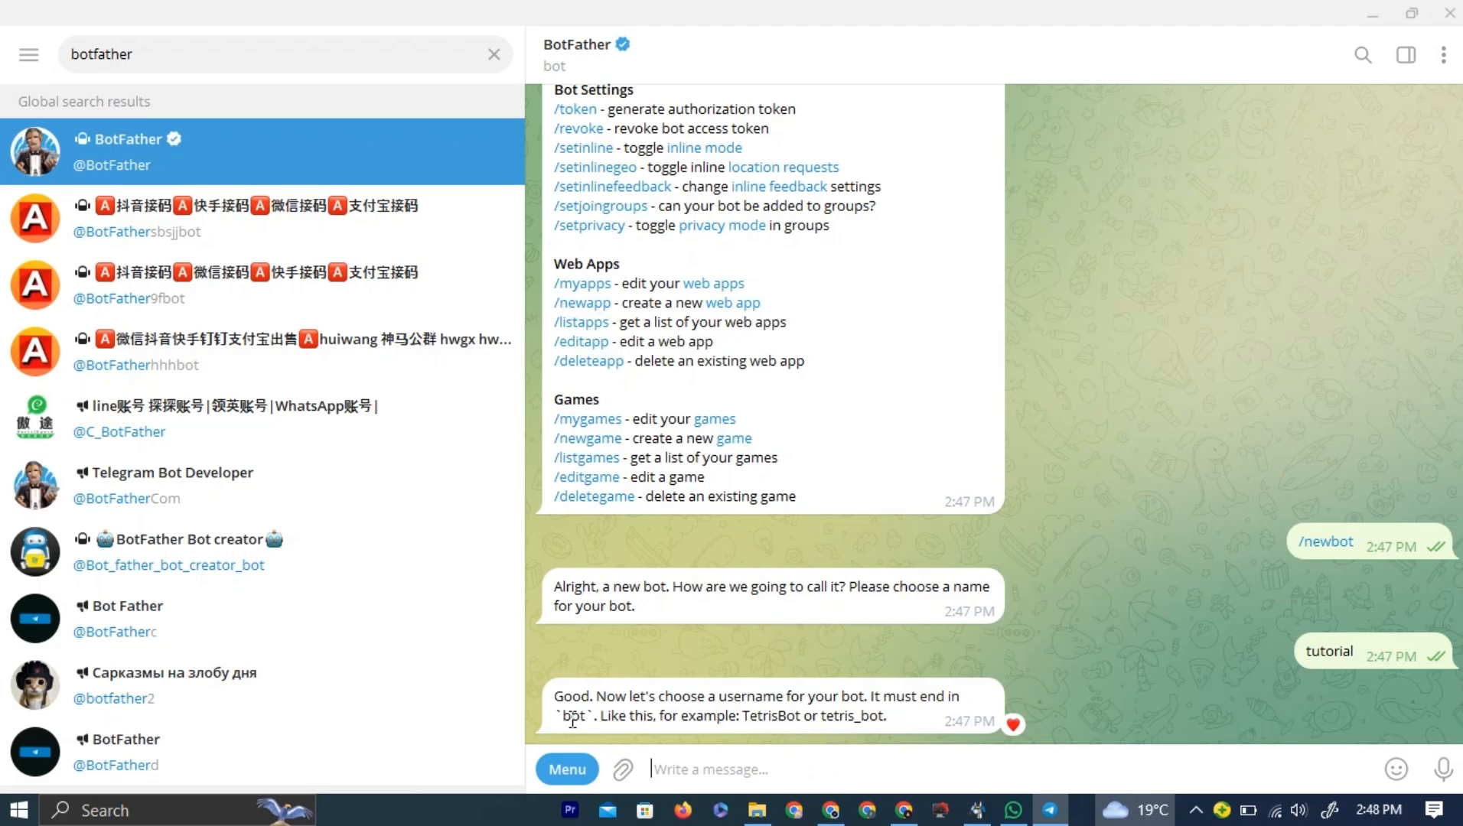
{"action": "double_click", "coordinate": [572, 716]}
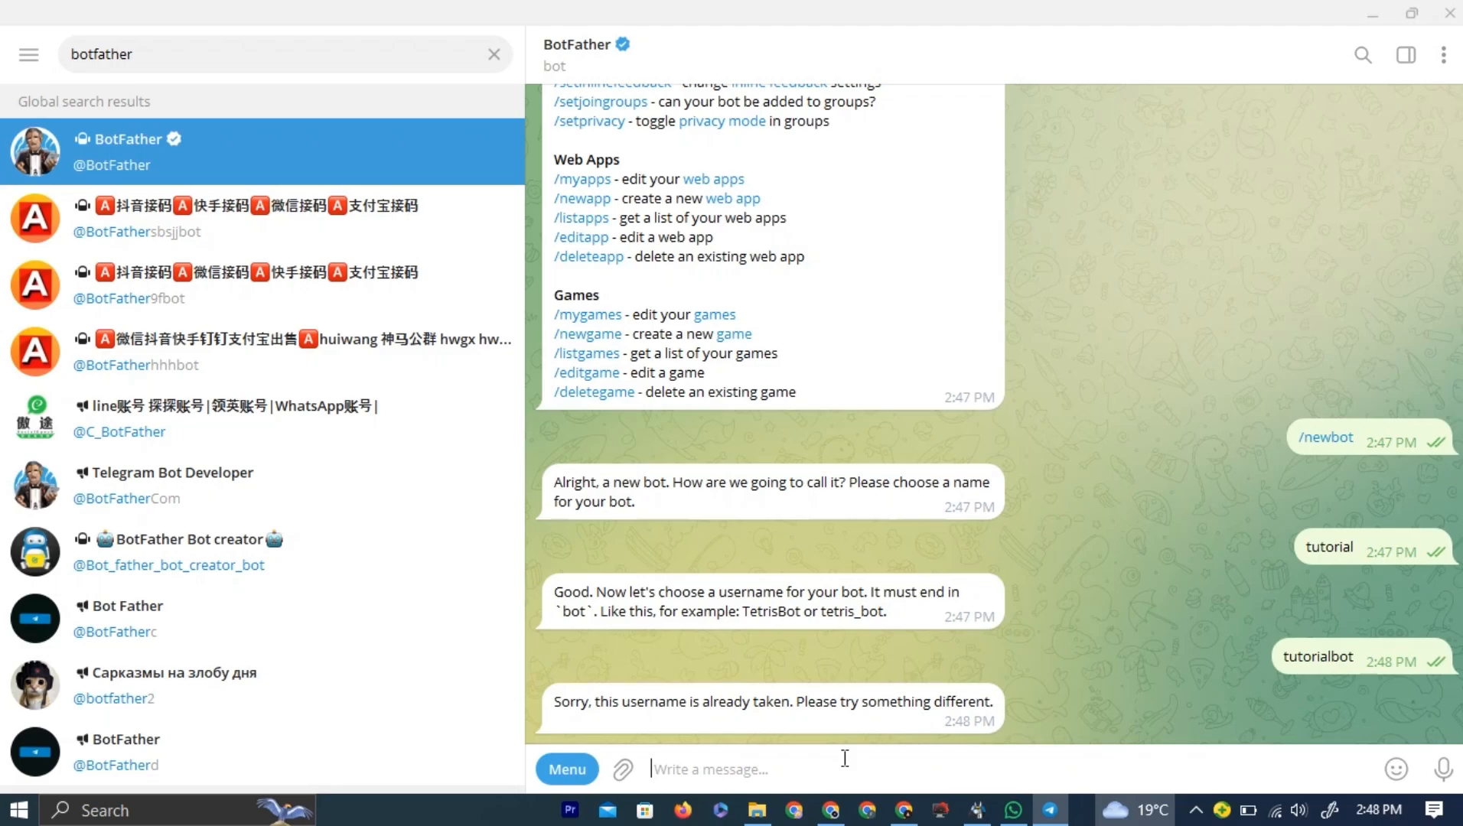
{"action": "type", "text": "tutorial"}
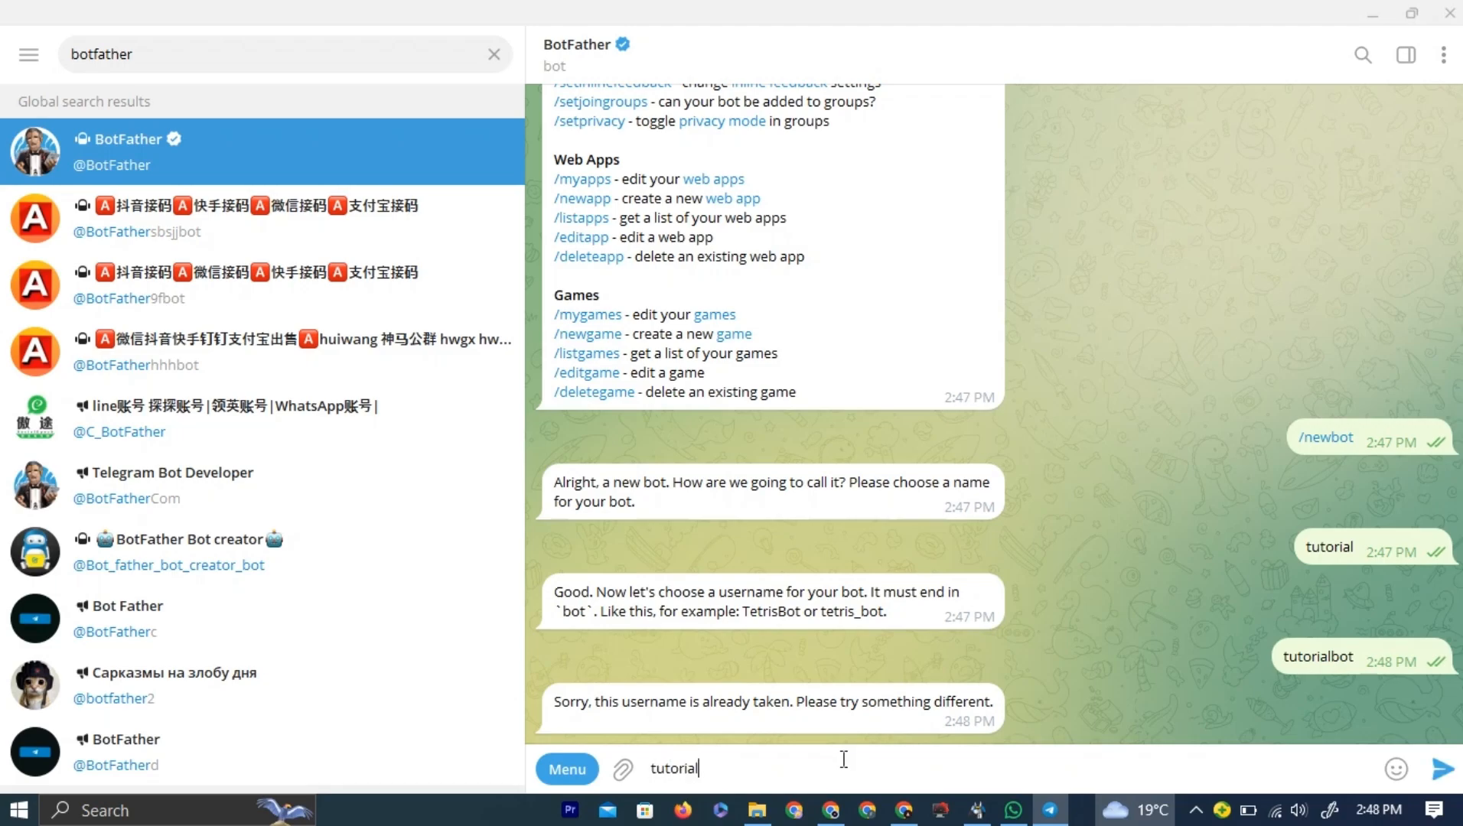
{"action": "type", "text": "master1bot"}
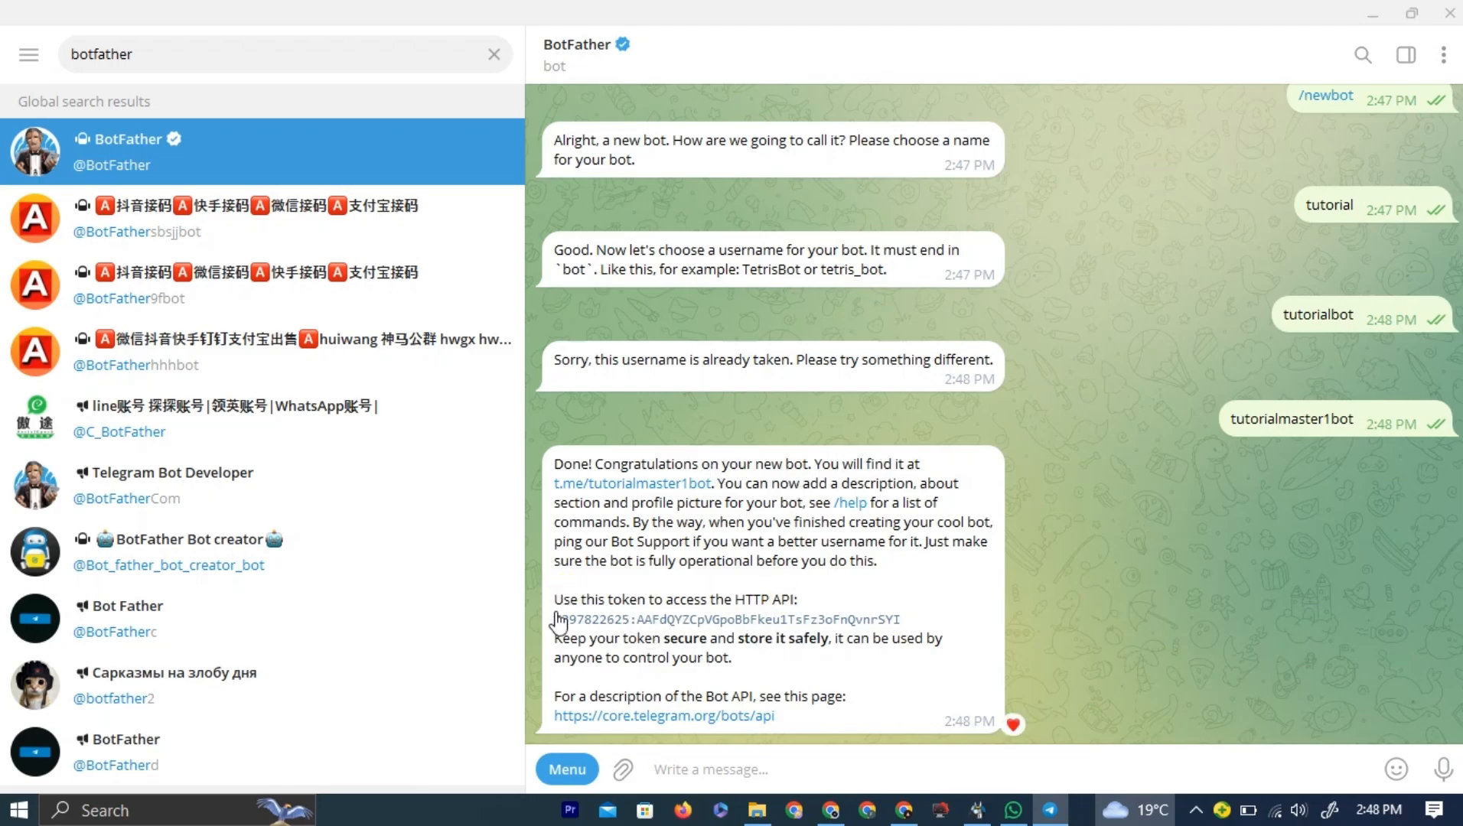
Step: Copy the new bot's API token from BotFather's reply to the clipboard
{"action": "left_click_drag", "start_coordinate": [554, 598], "coordinate": [762, 599]}
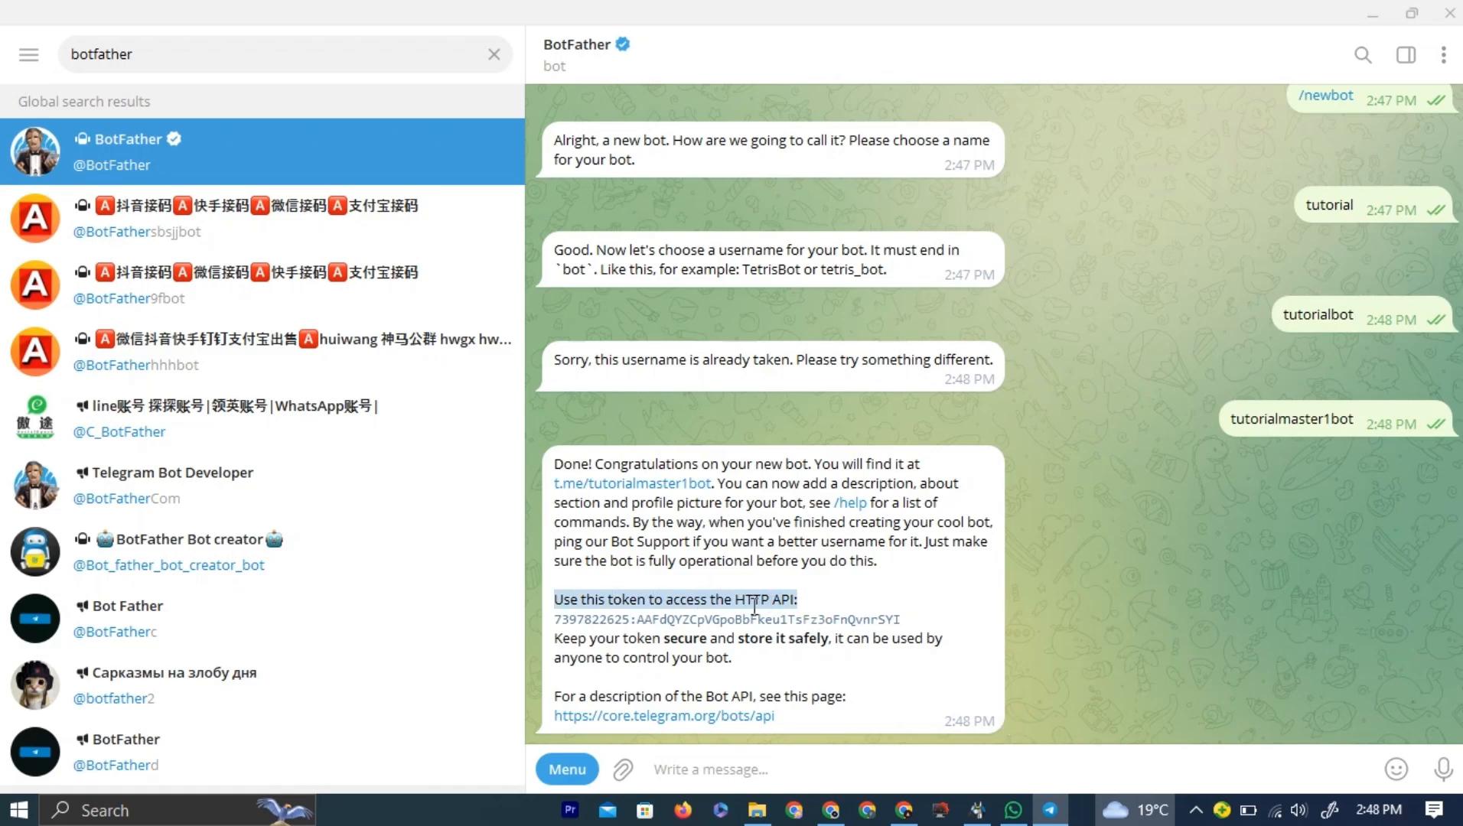
{"action": "left_click", "coordinate": [725, 620]}
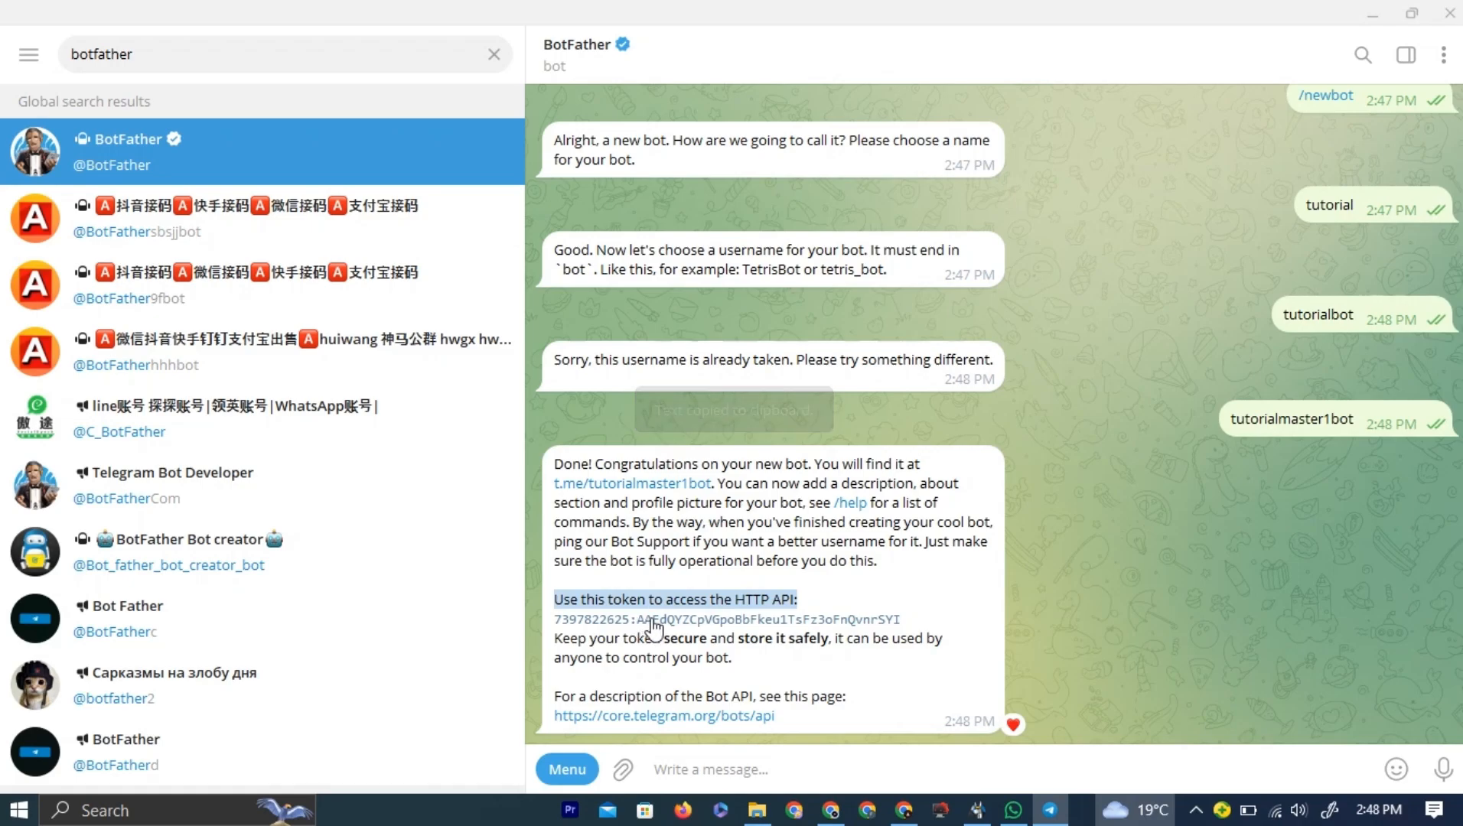
{"action": "left_click", "coordinate": [725, 620]}
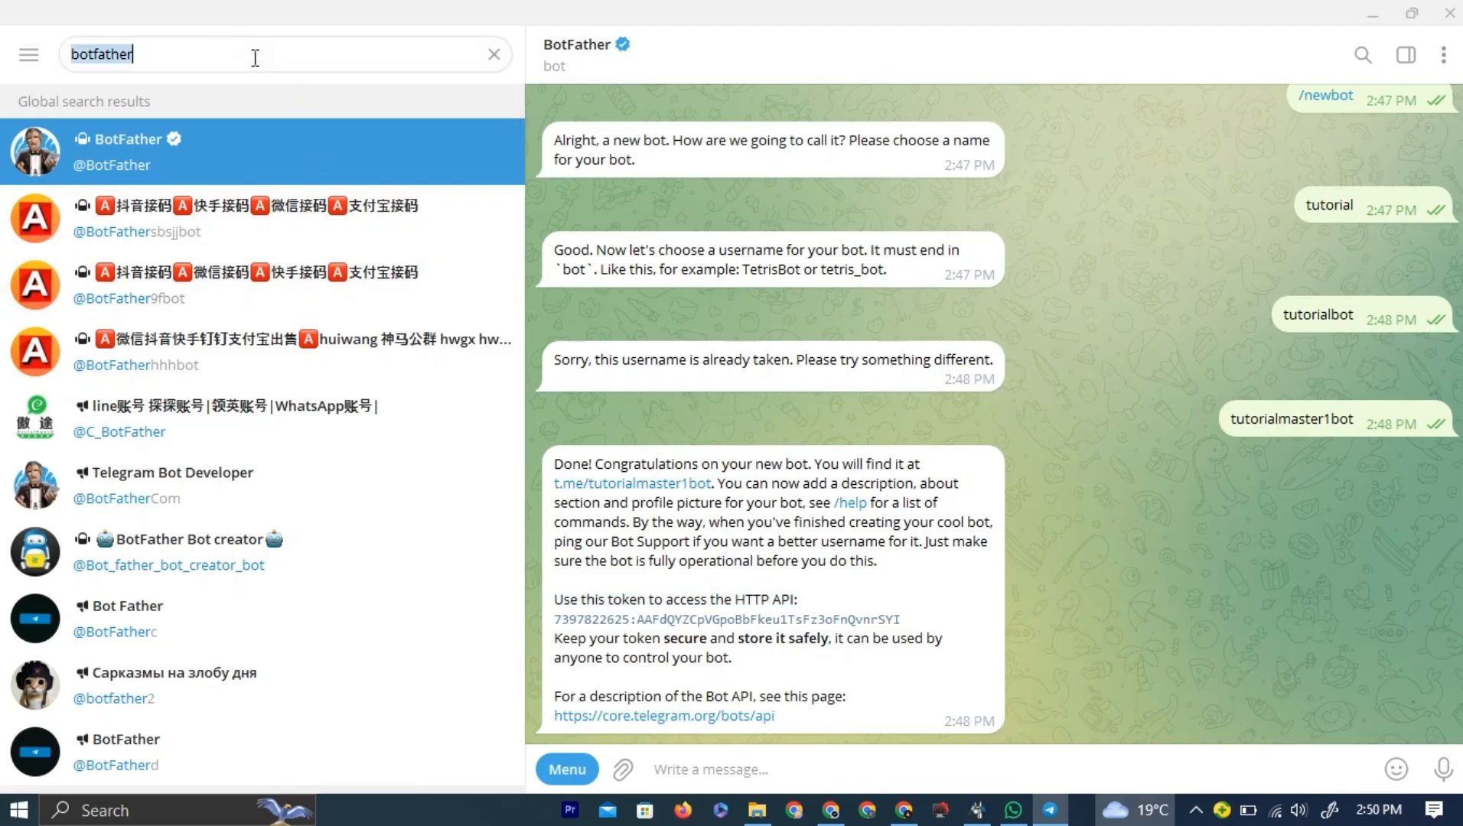
Step: Search for menu builder bot and enter the Menu Builder Bot chat
{"action": "type", "text": "menu builder bot"}
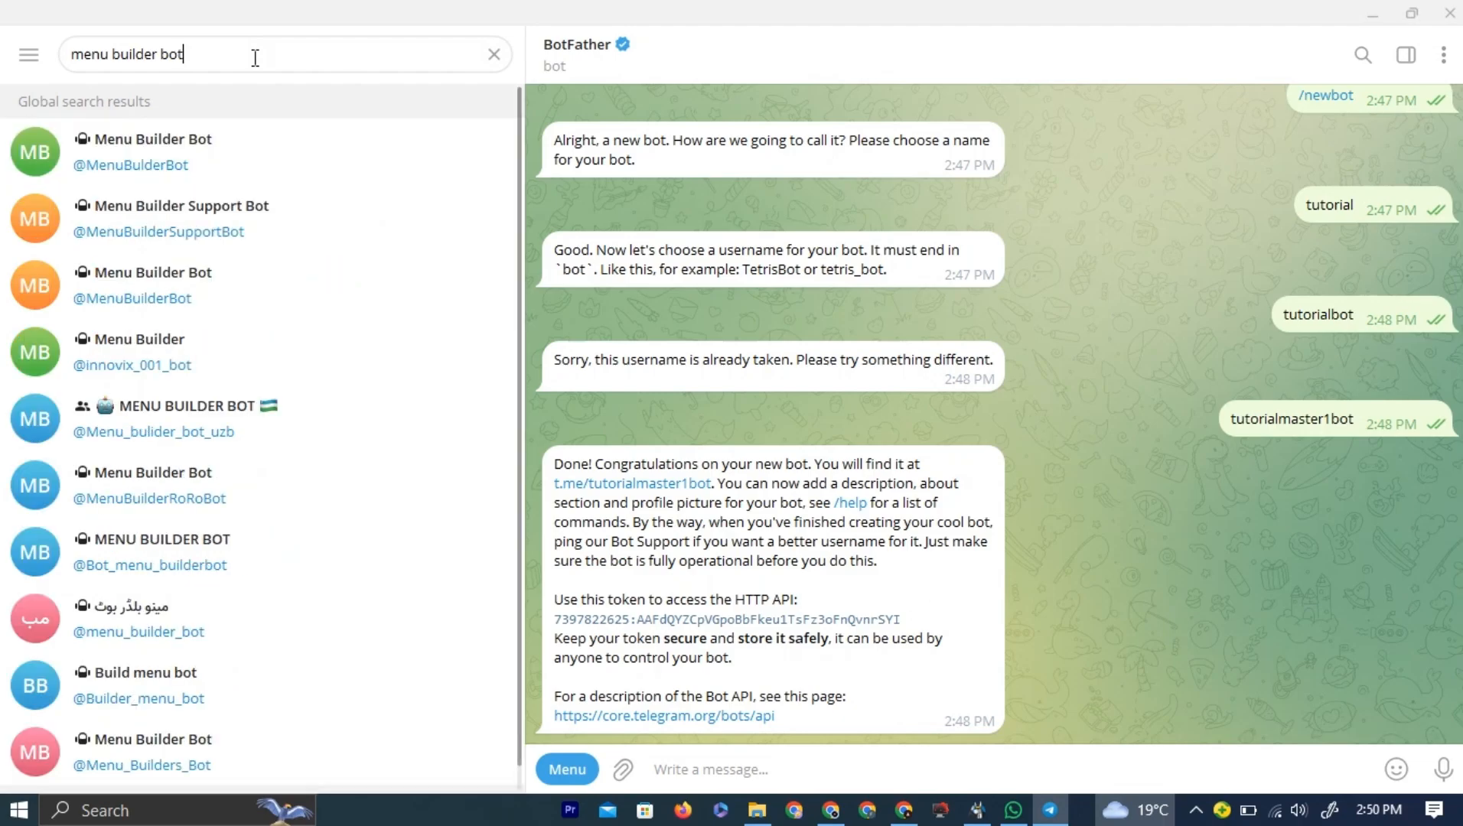
{"action": "left_click", "coordinate": [168, 152]}
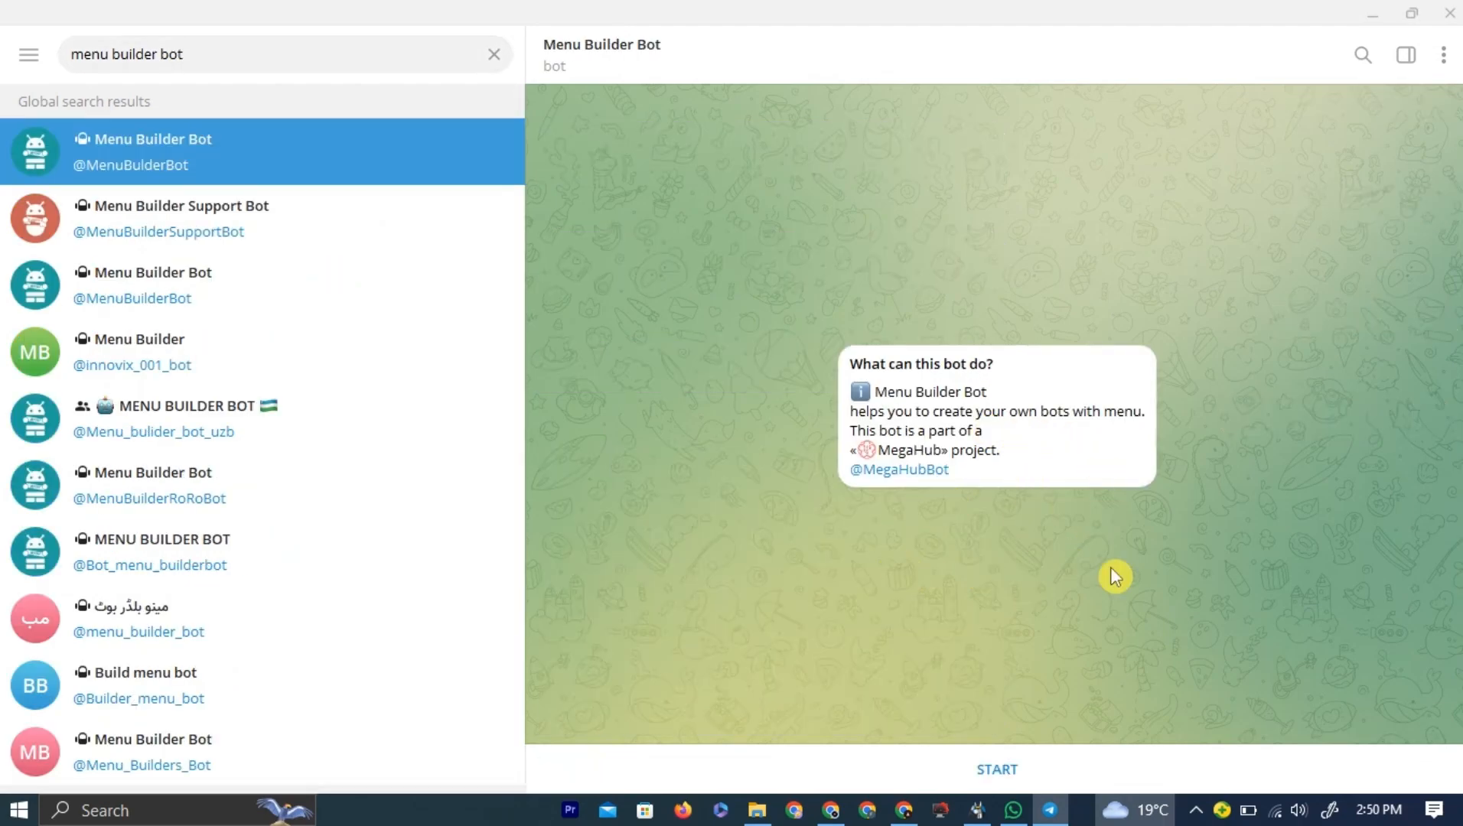
{"action": "mouse_move", "coordinate": [967, 641]}
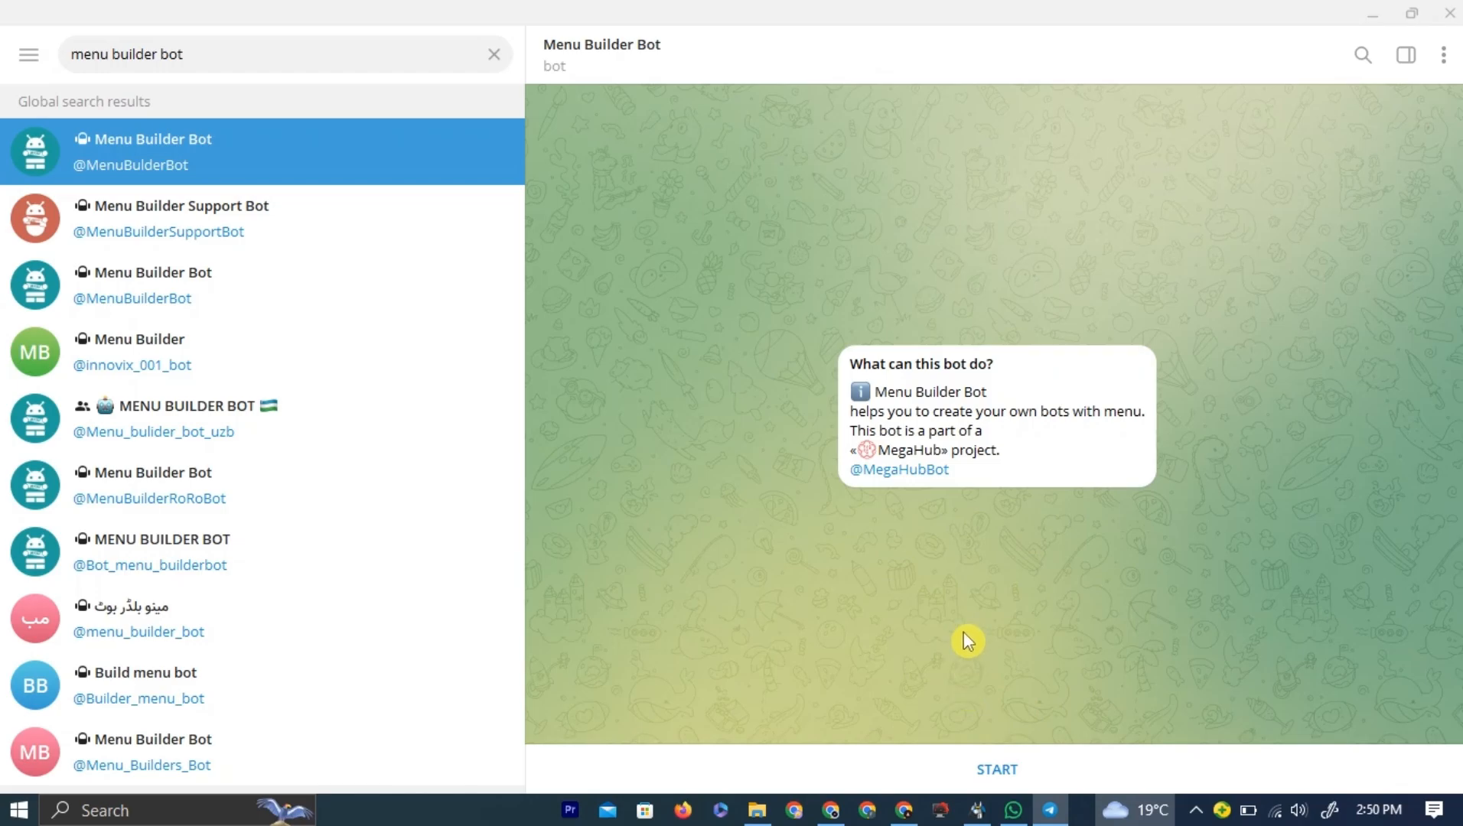
Step: Start Menu Builder Bot to get its welcome message with language options
{"action": "left_click", "coordinate": [996, 770]}
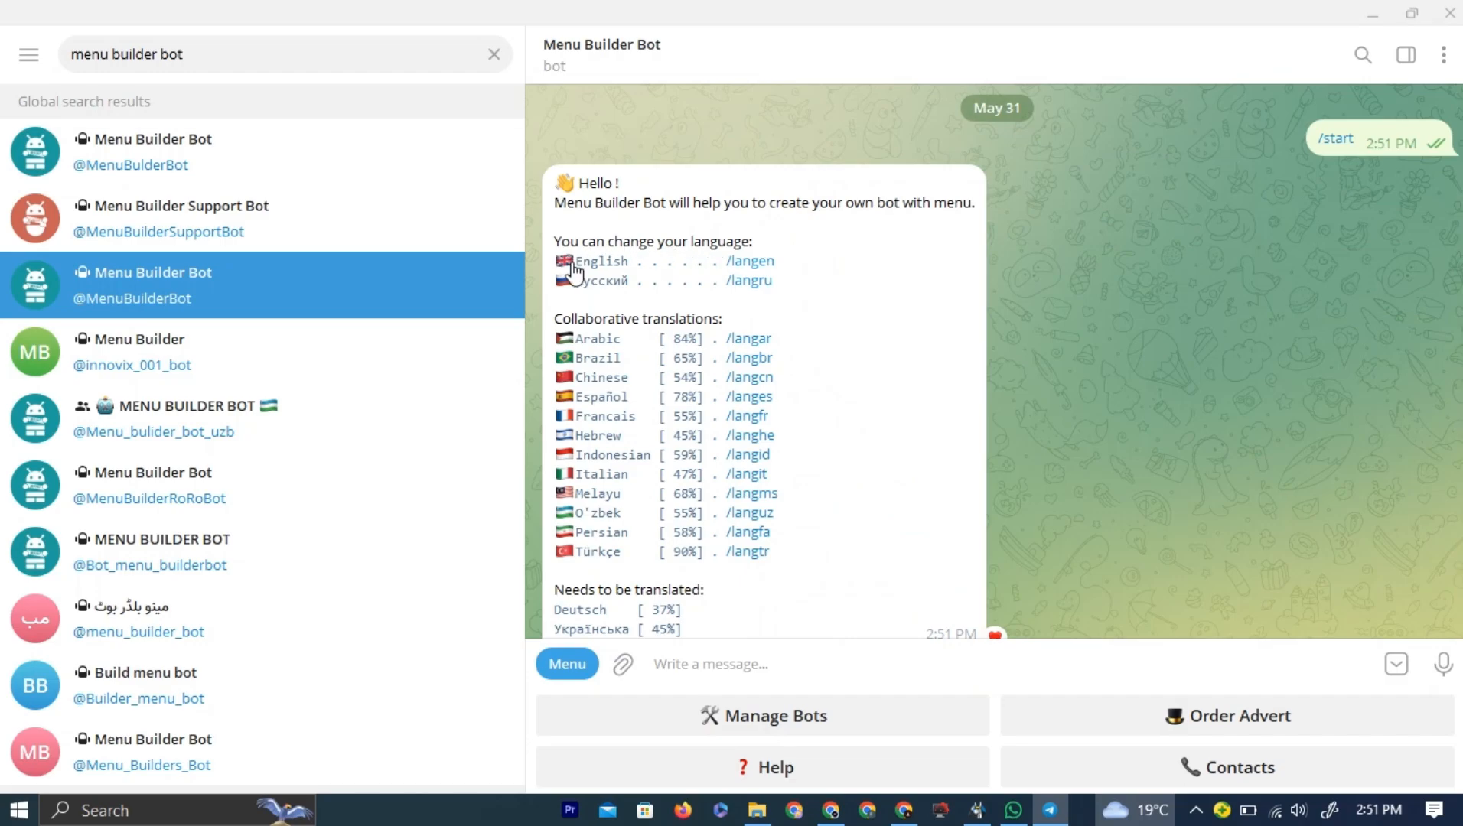
{"action": "mouse_move", "coordinate": [598, 271]}
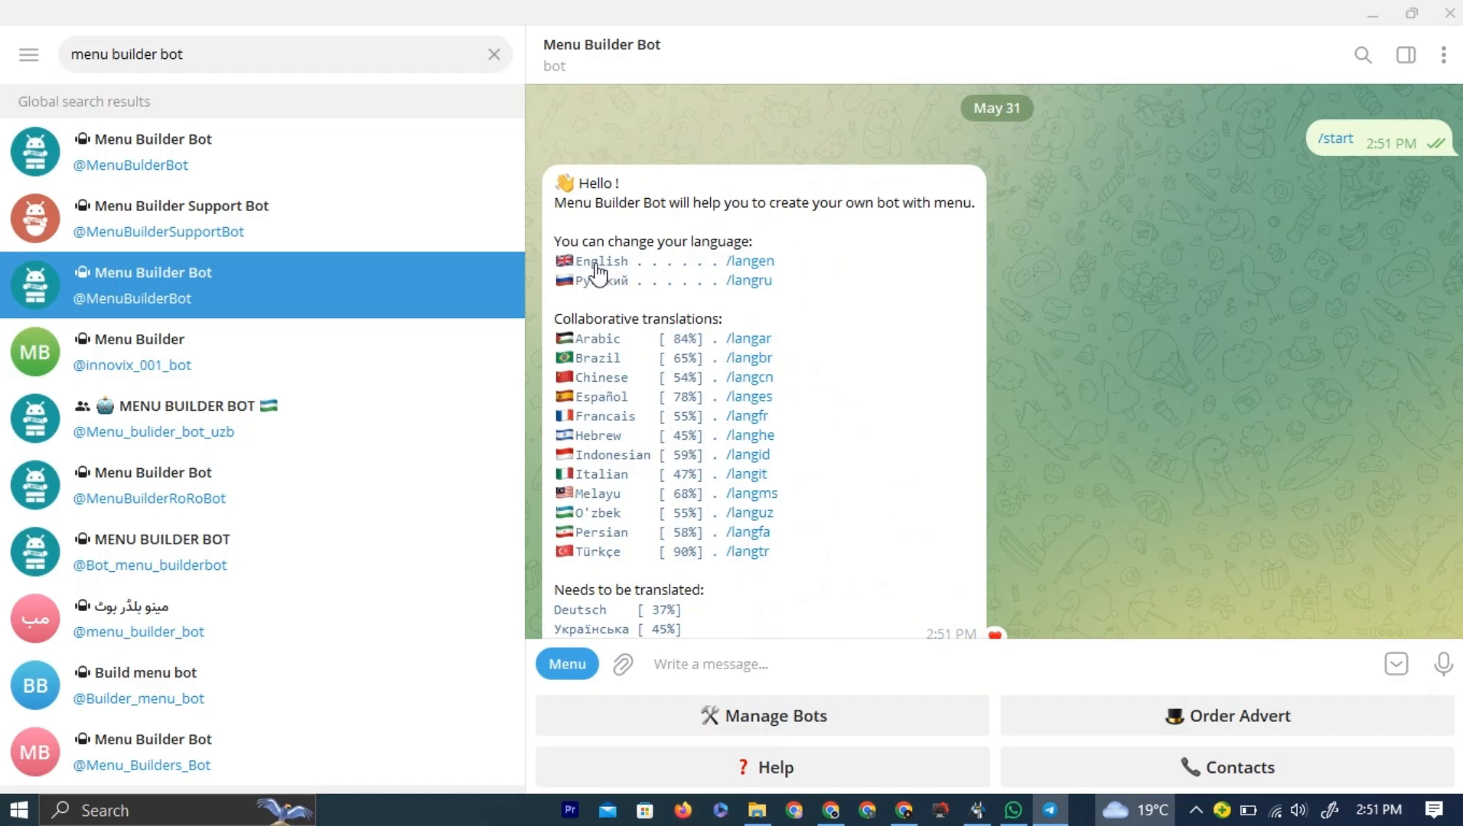
{"action": "mouse_move", "coordinate": [707, 277]}
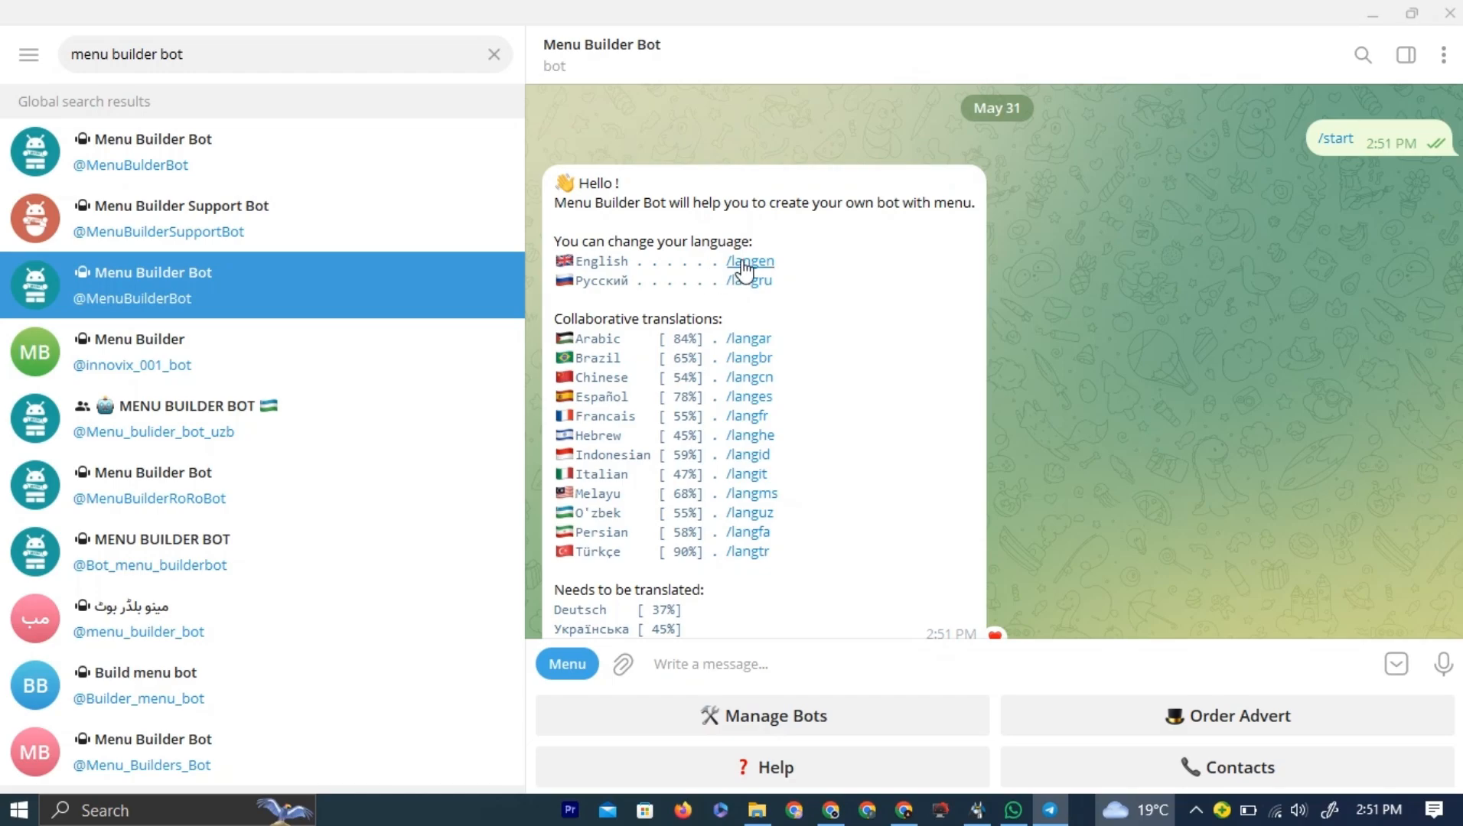
Step: Set Menu Builder Bot to English and choose Manage Bots
{"action": "left_click", "coordinate": [749, 262]}
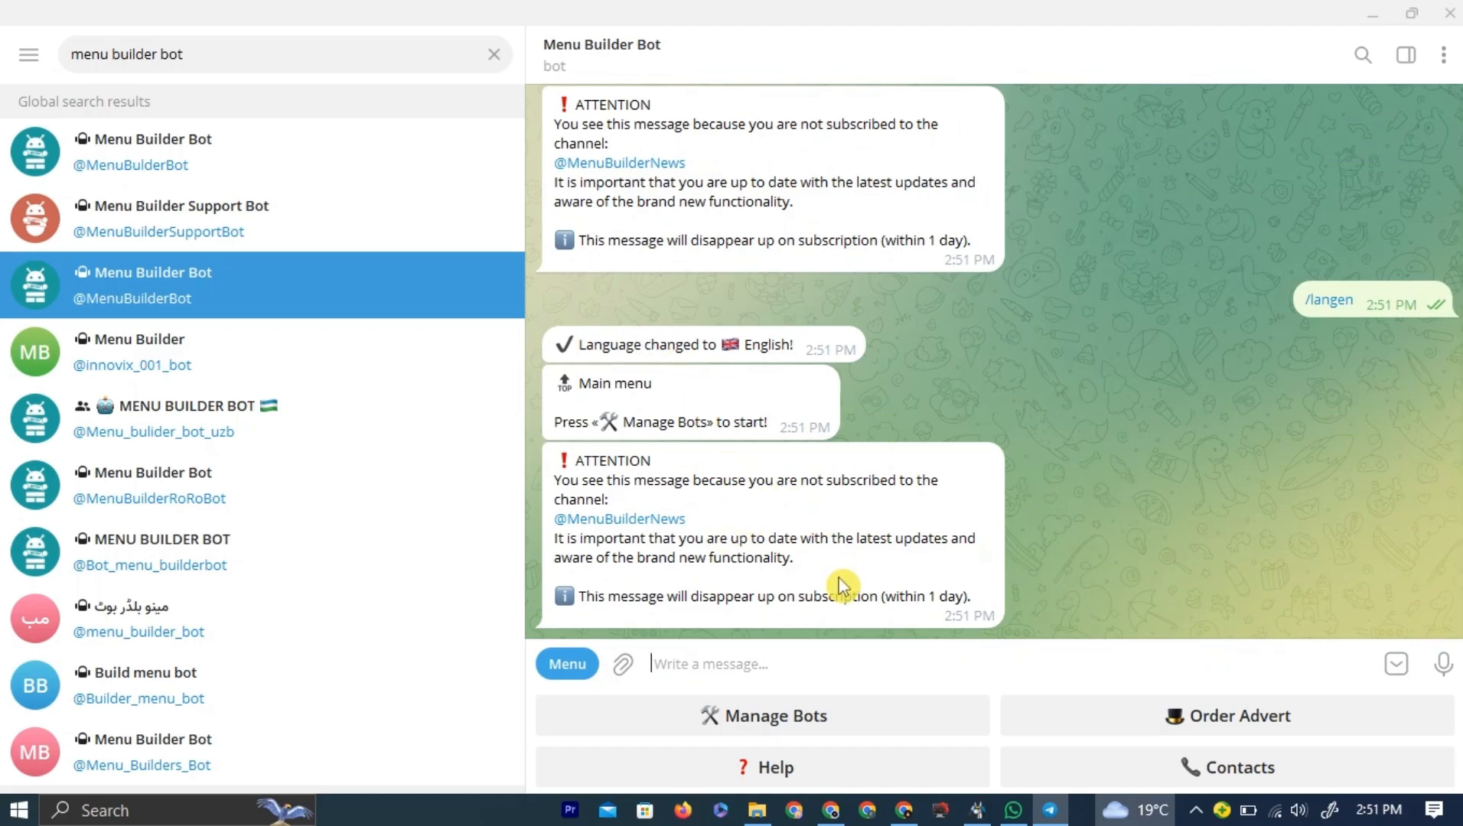
{"action": "mouse_move", "coordinate": [921, 410]}
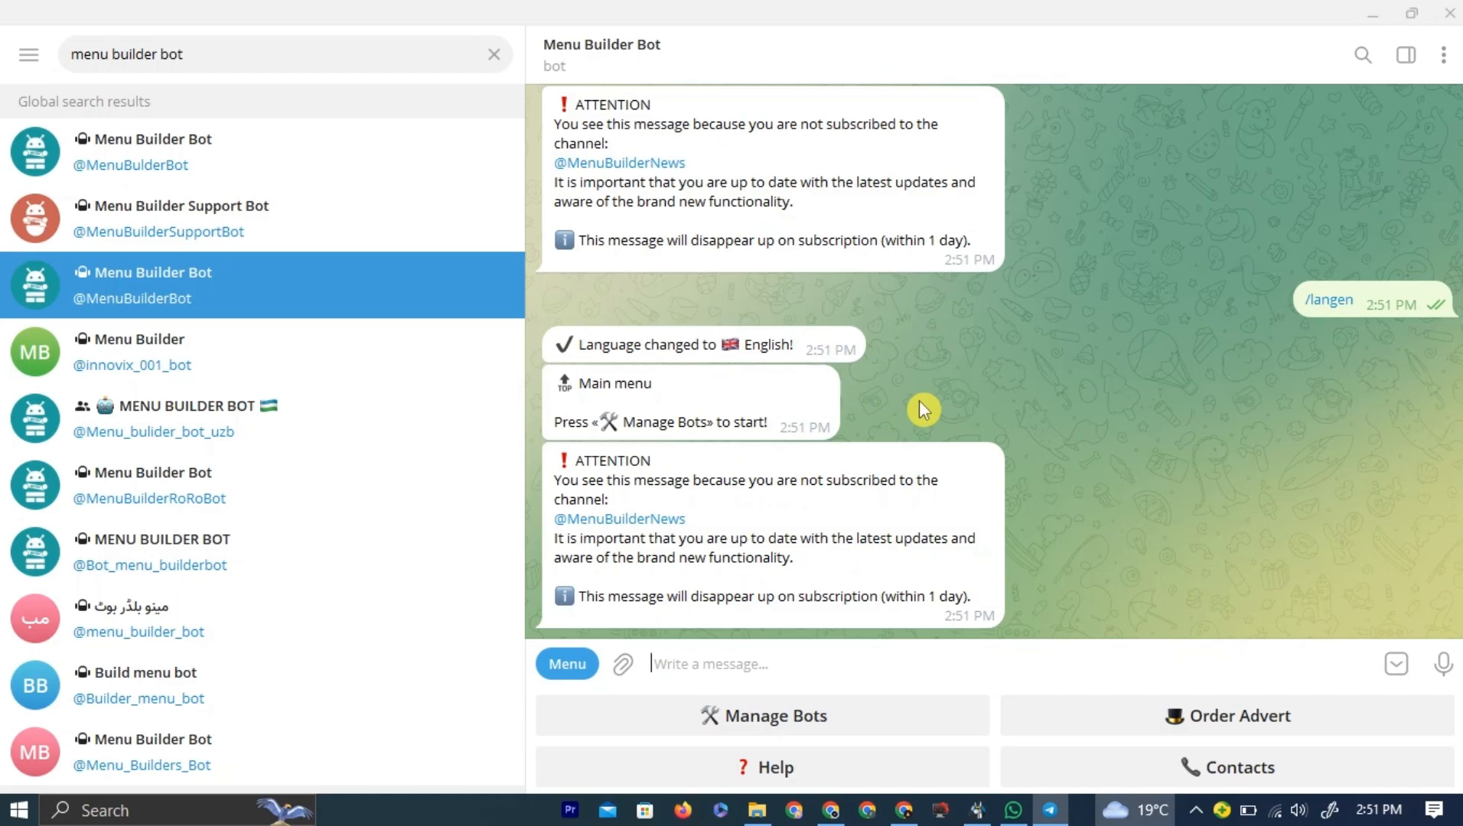
{"action": "mouse_move", "coordinate": [909, 468]}
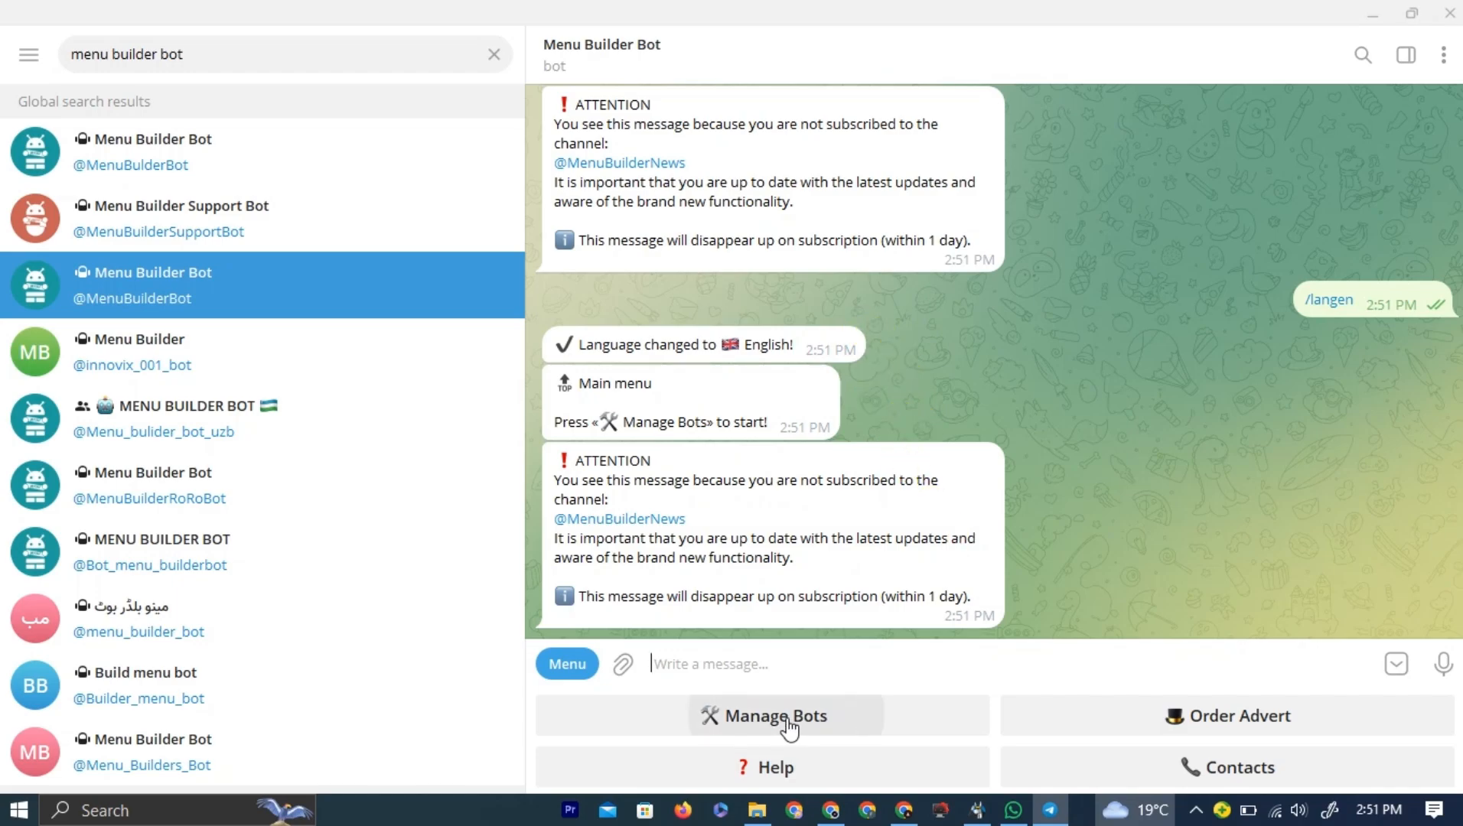
{"action": "left_click", "coordinate": [773, 715]}
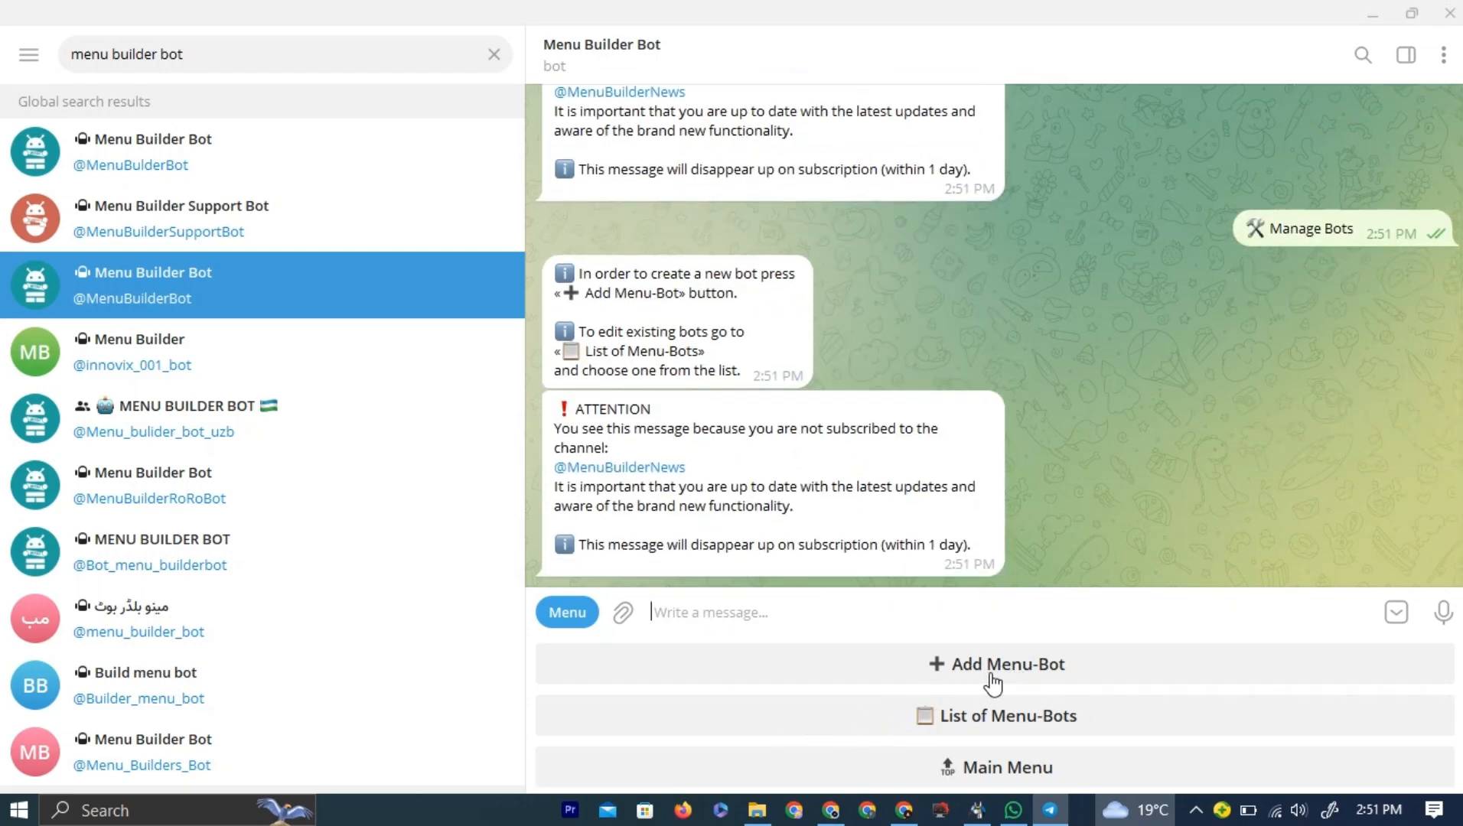
Step: Add a menu-bot with the pasted BotFather token and go to the tutorialmaster1bot chat
{"action": "left_click", "coordinate": [996, 665]}
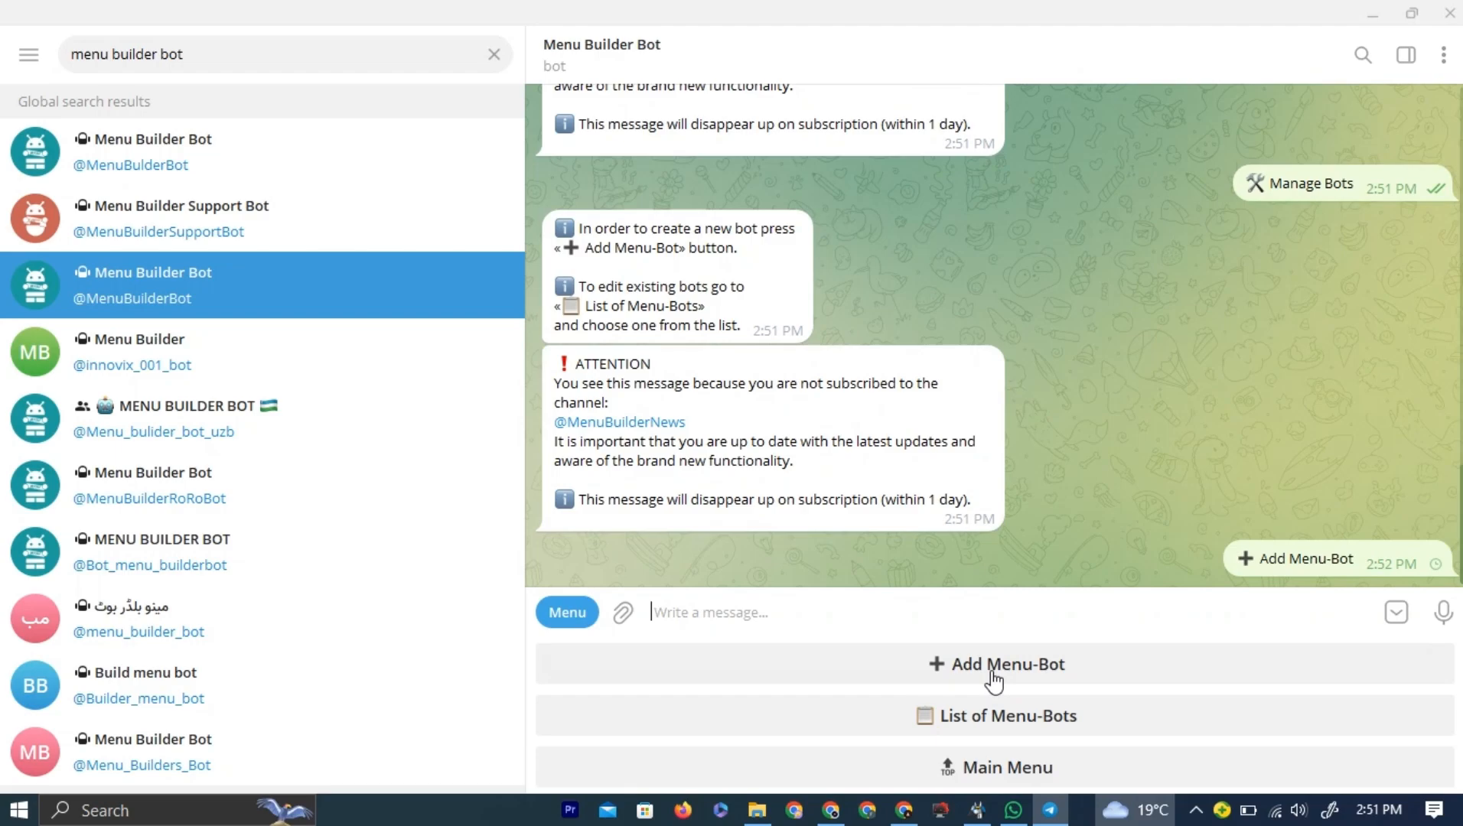
{"action": "left_click", "coordinate": [996, 665]}
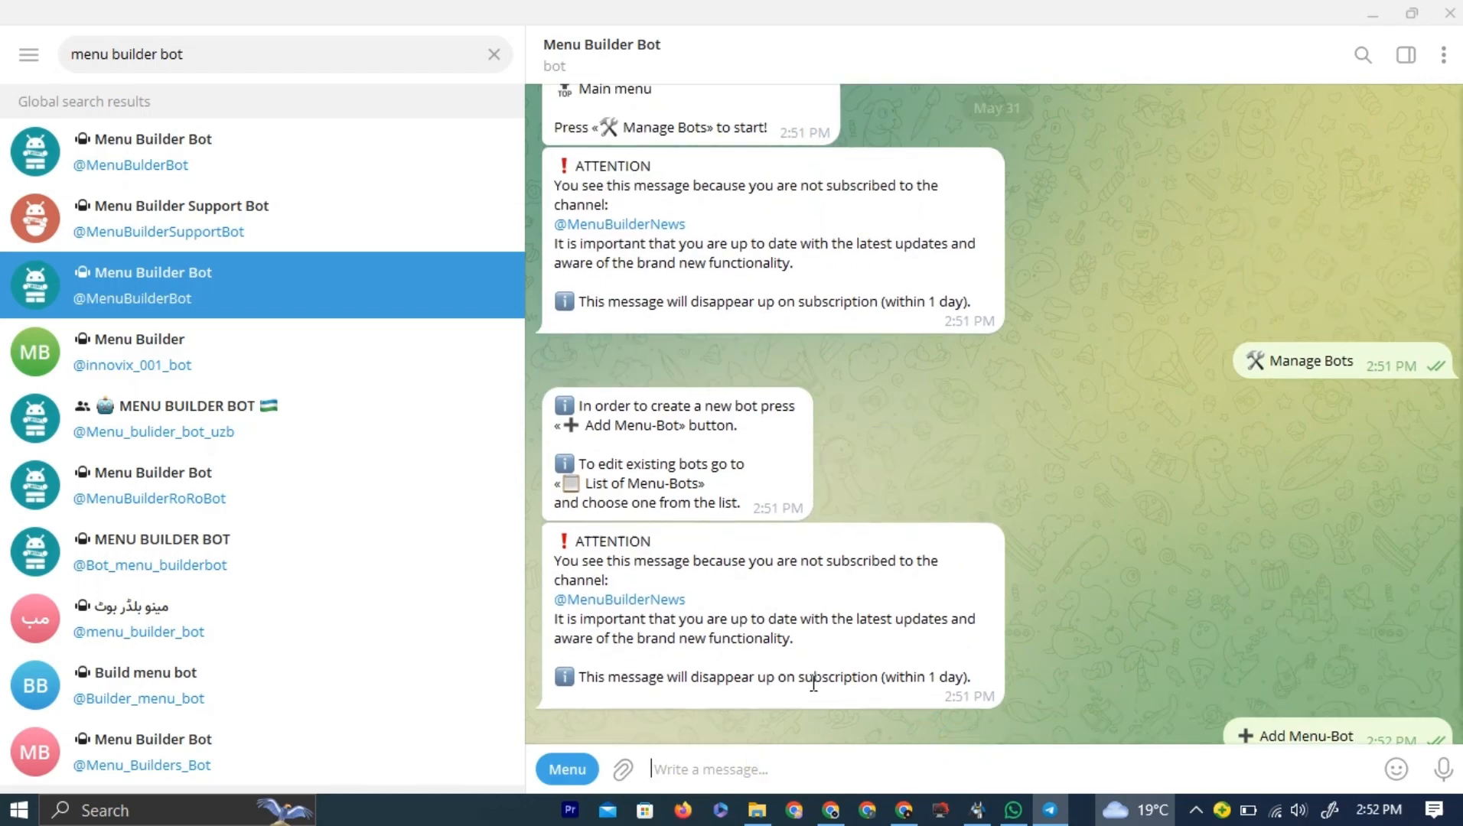
{"action": "left_click", "coordinate": [1298, 739]}
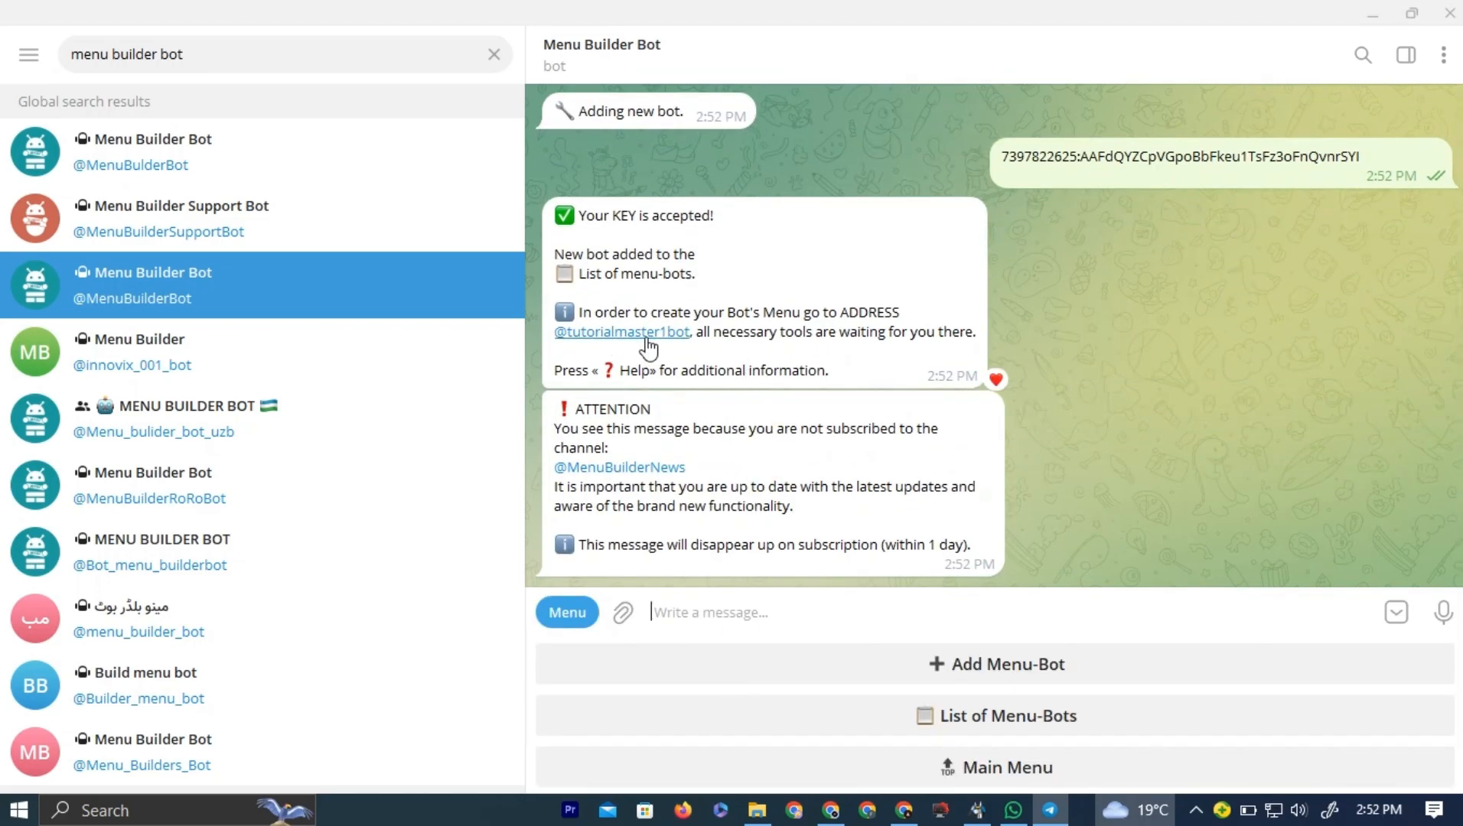
{"action": "left_click", "coordinate": [620, 331]}
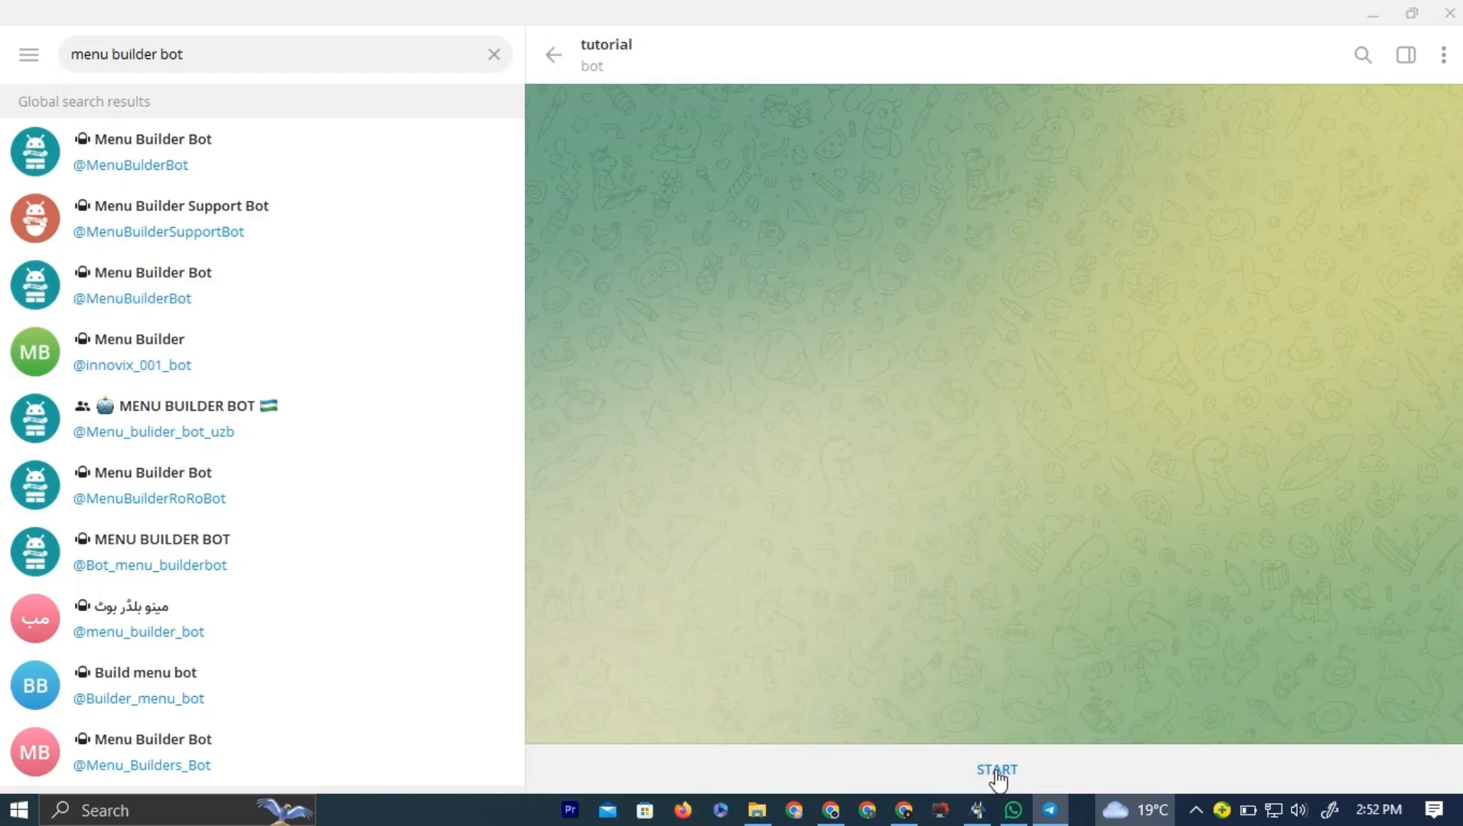
Step: Start the tutorial bot, enter its Admin panel and choose Message for START
{"action": "left_click", "coordinate": [994, 770]}
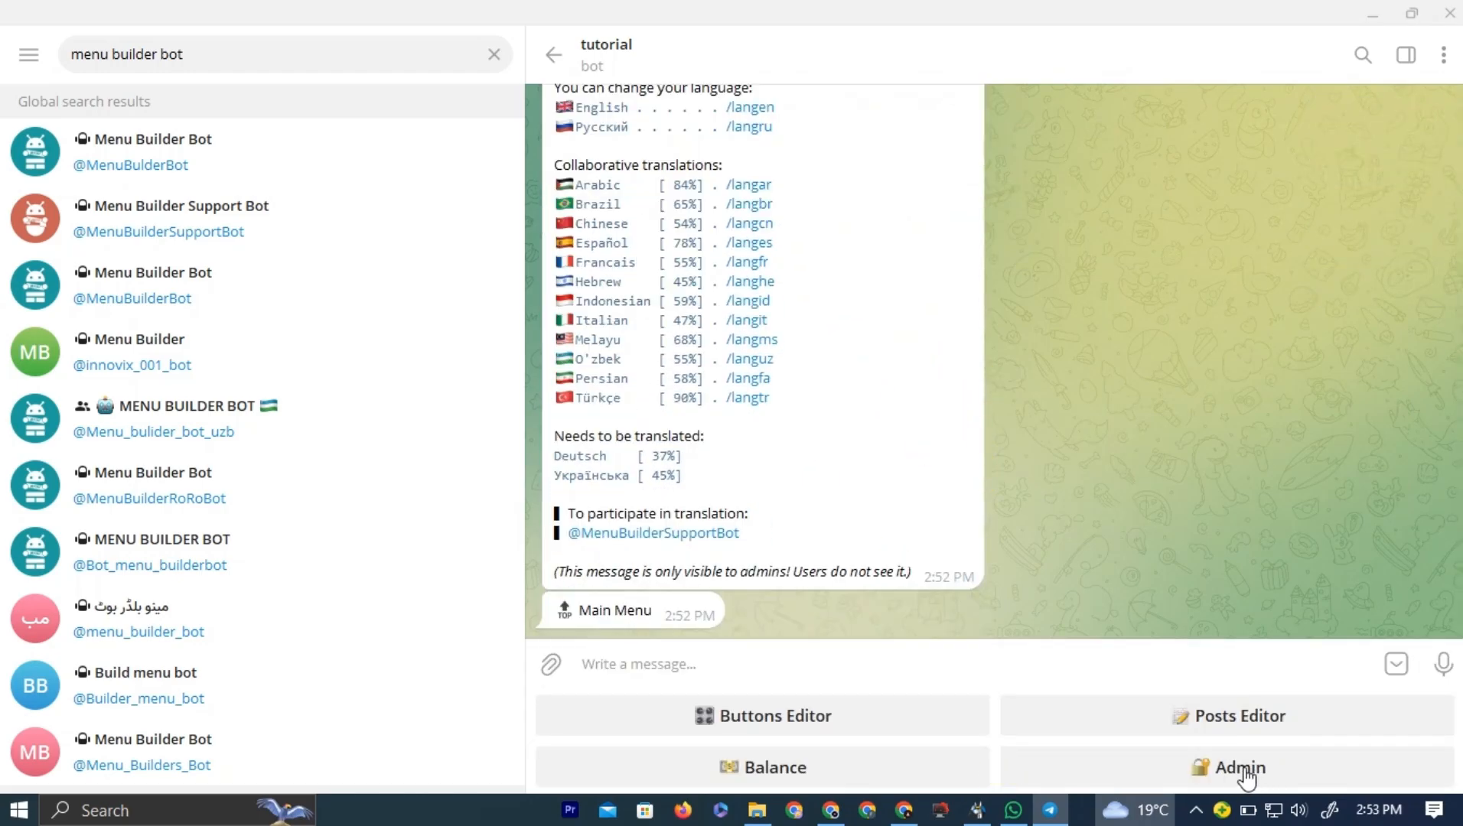
{"action": "left_click", "coordinate": [1227, 769]}
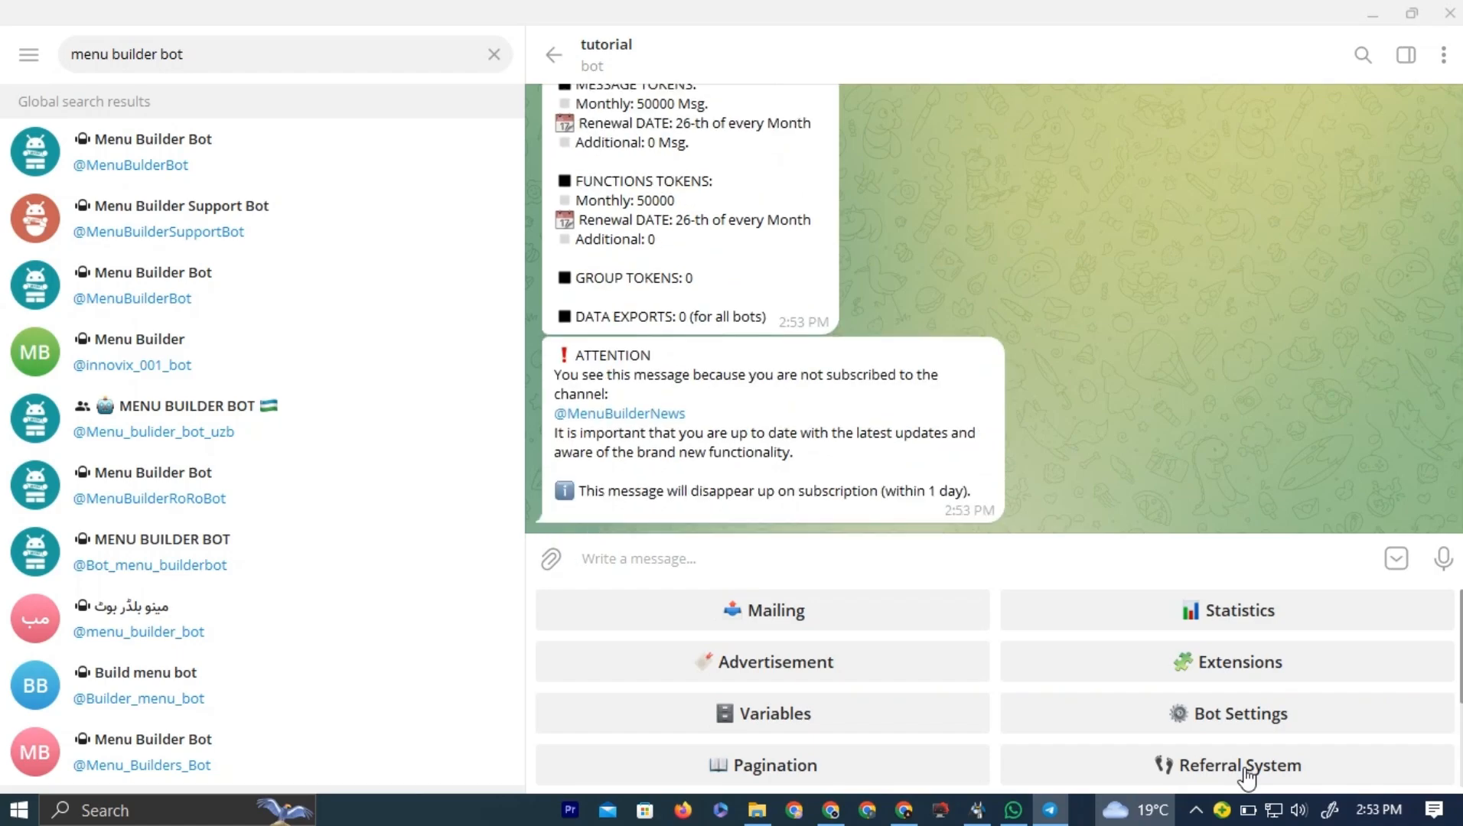
{"action": "scroll", "scroll_direction": "down", "scroll_amount": 3}
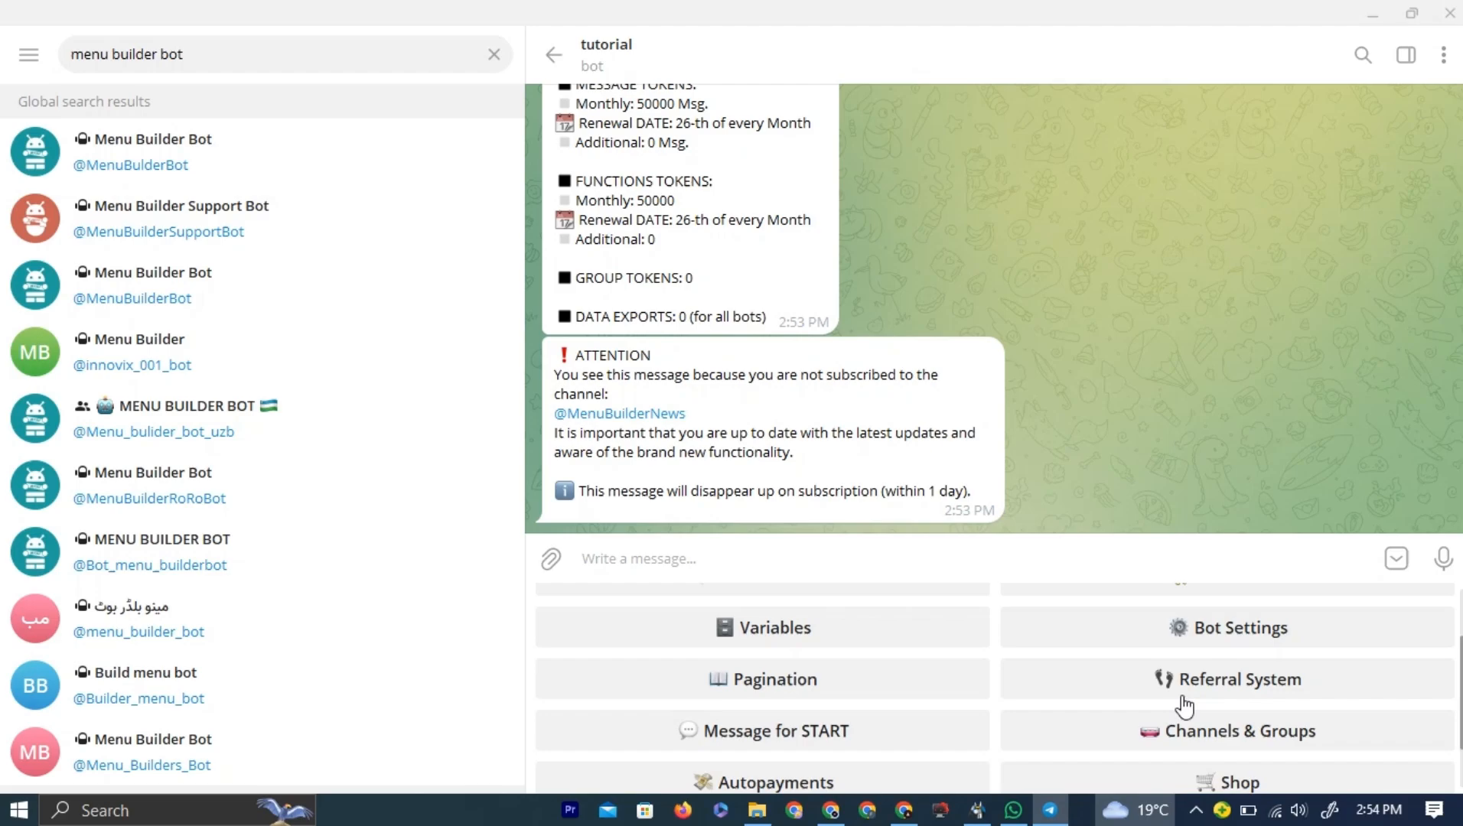
{"action": "scroll", "scroll_direction": "down", "scroll_amount": 3}
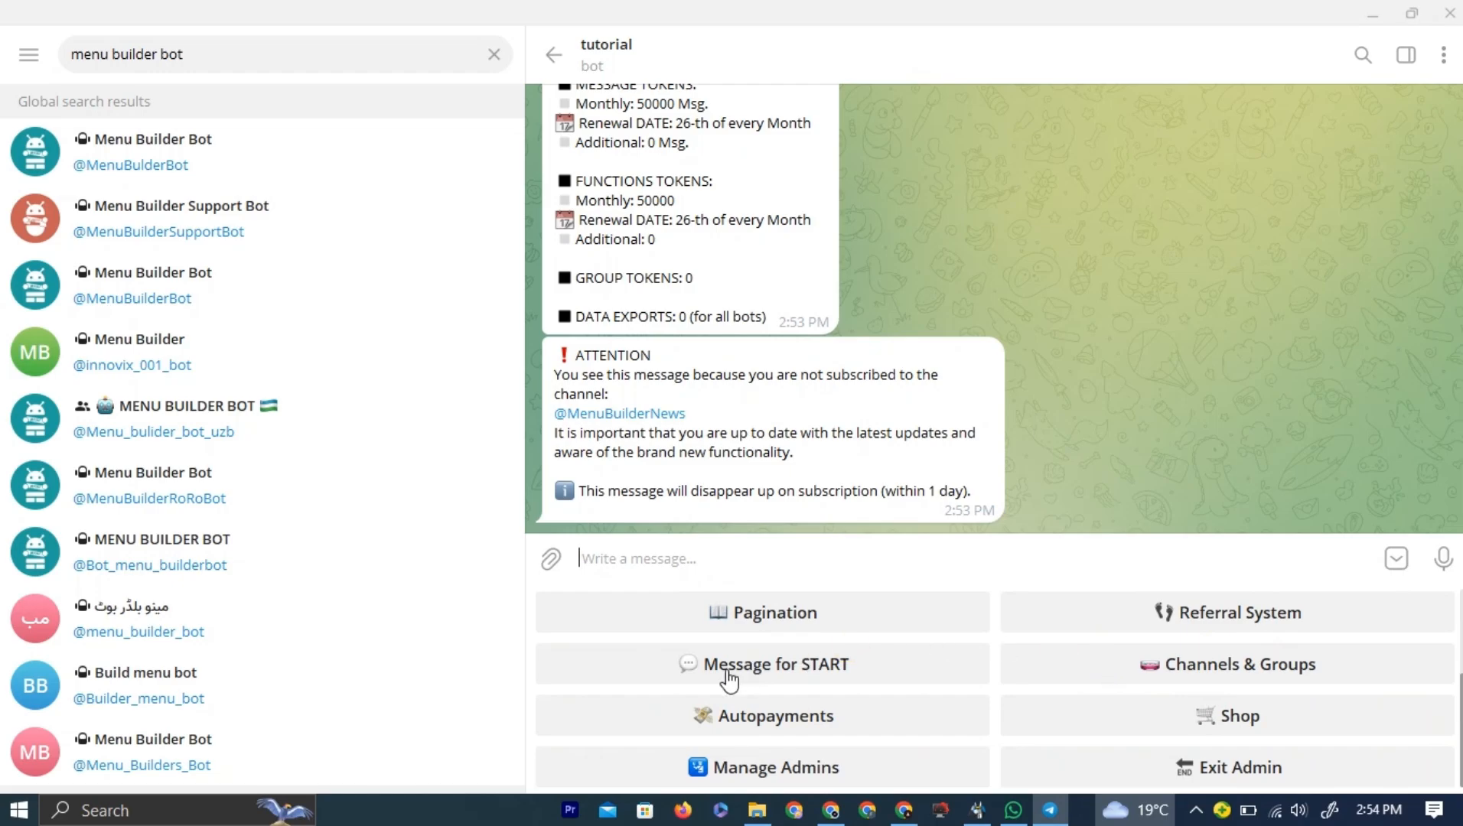
{"action": "left_click", "coordinate": [762, 664]}
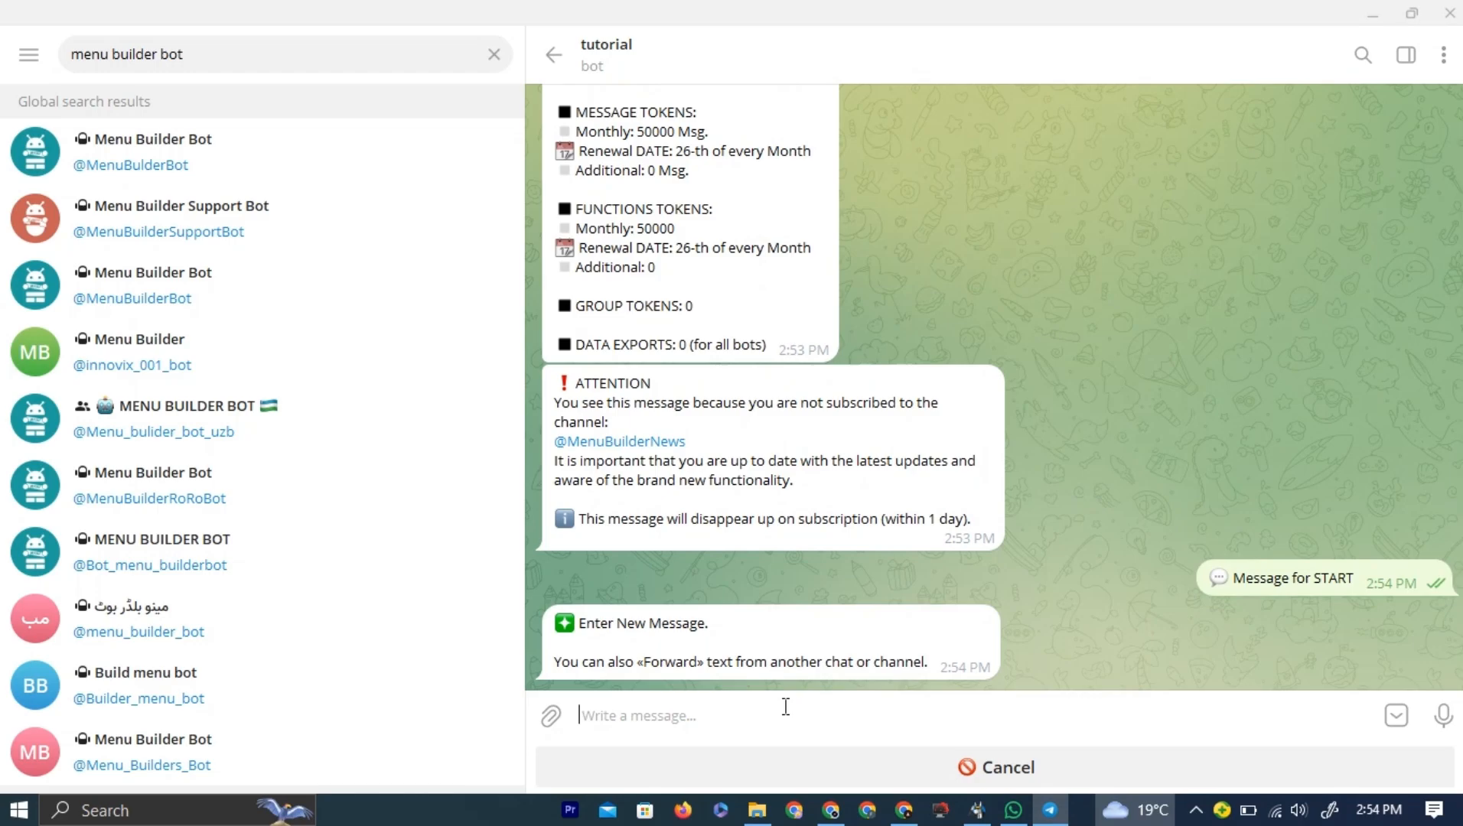
Step: Enter 'Activate' as the tutorial bot's new start message
{"action": "type", "text": "A"}
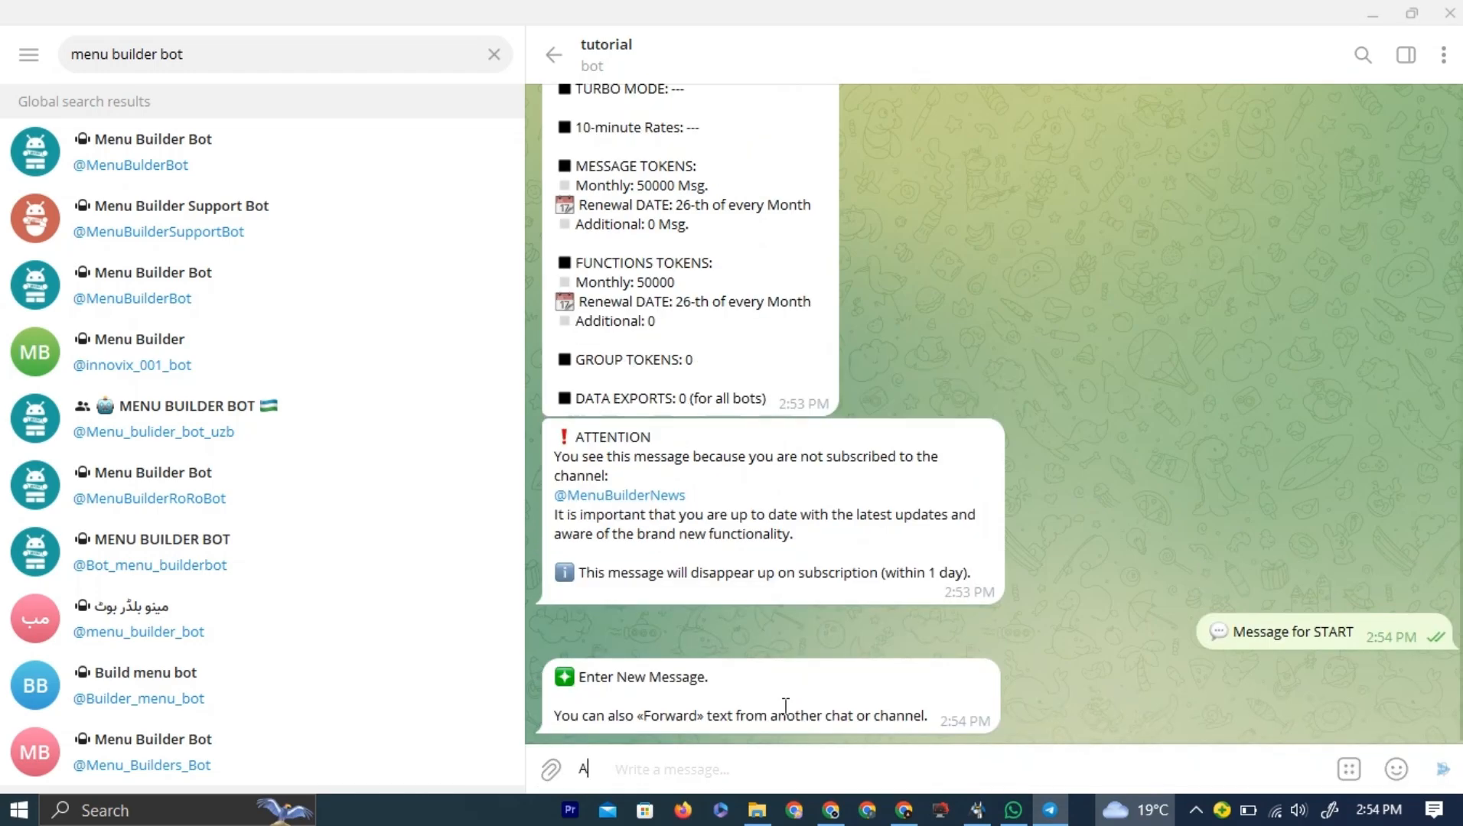
{"action": "type", "text": "ctiv"}
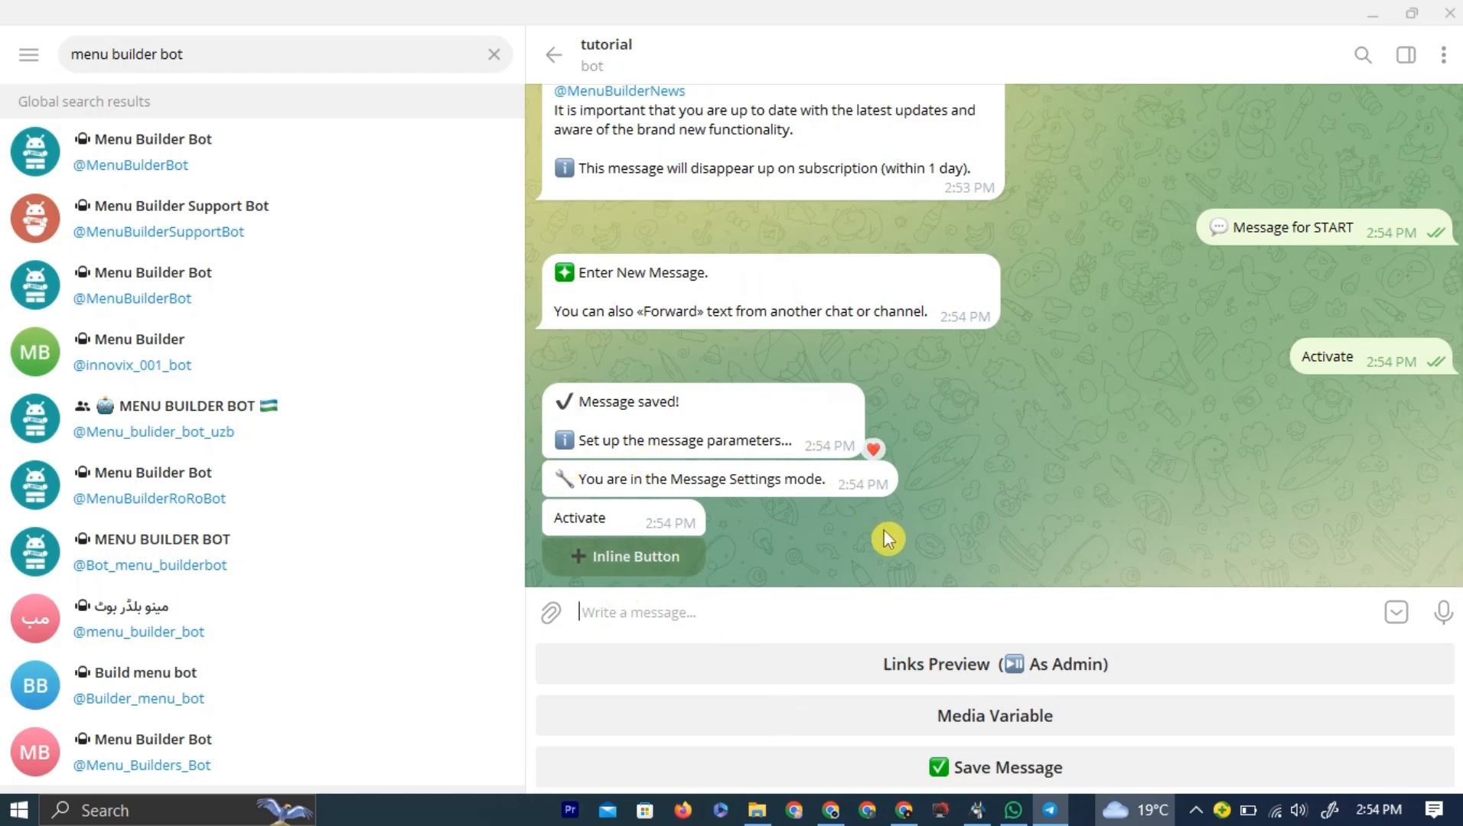
{"action": "mouse_move", "coordinate": [933, 467]}
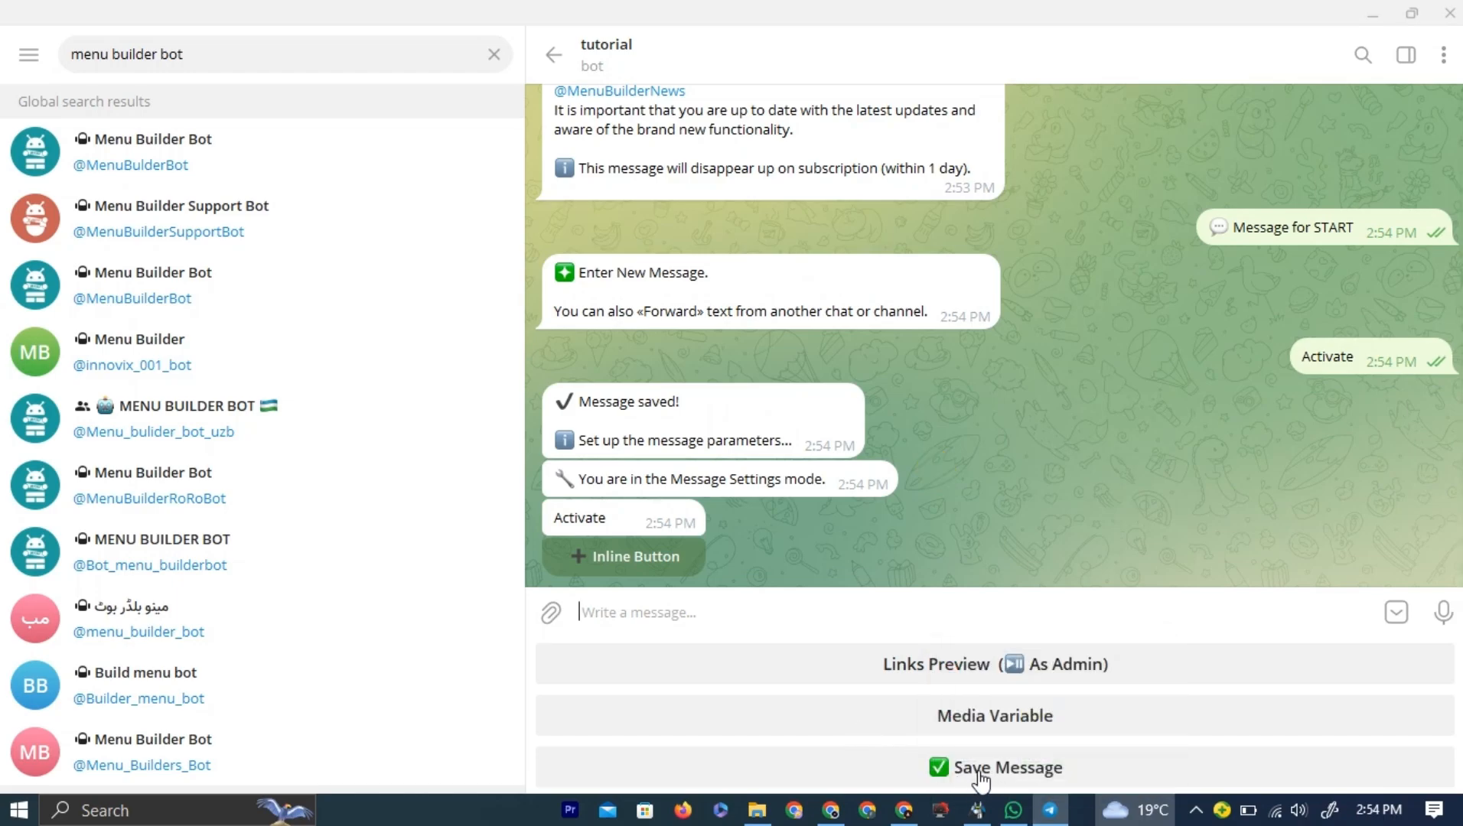
Step: Save the start message, visit and exit Mailing mode, then leave the administrator menu
{"action": "left_click", "coordinate": [993, 766]}
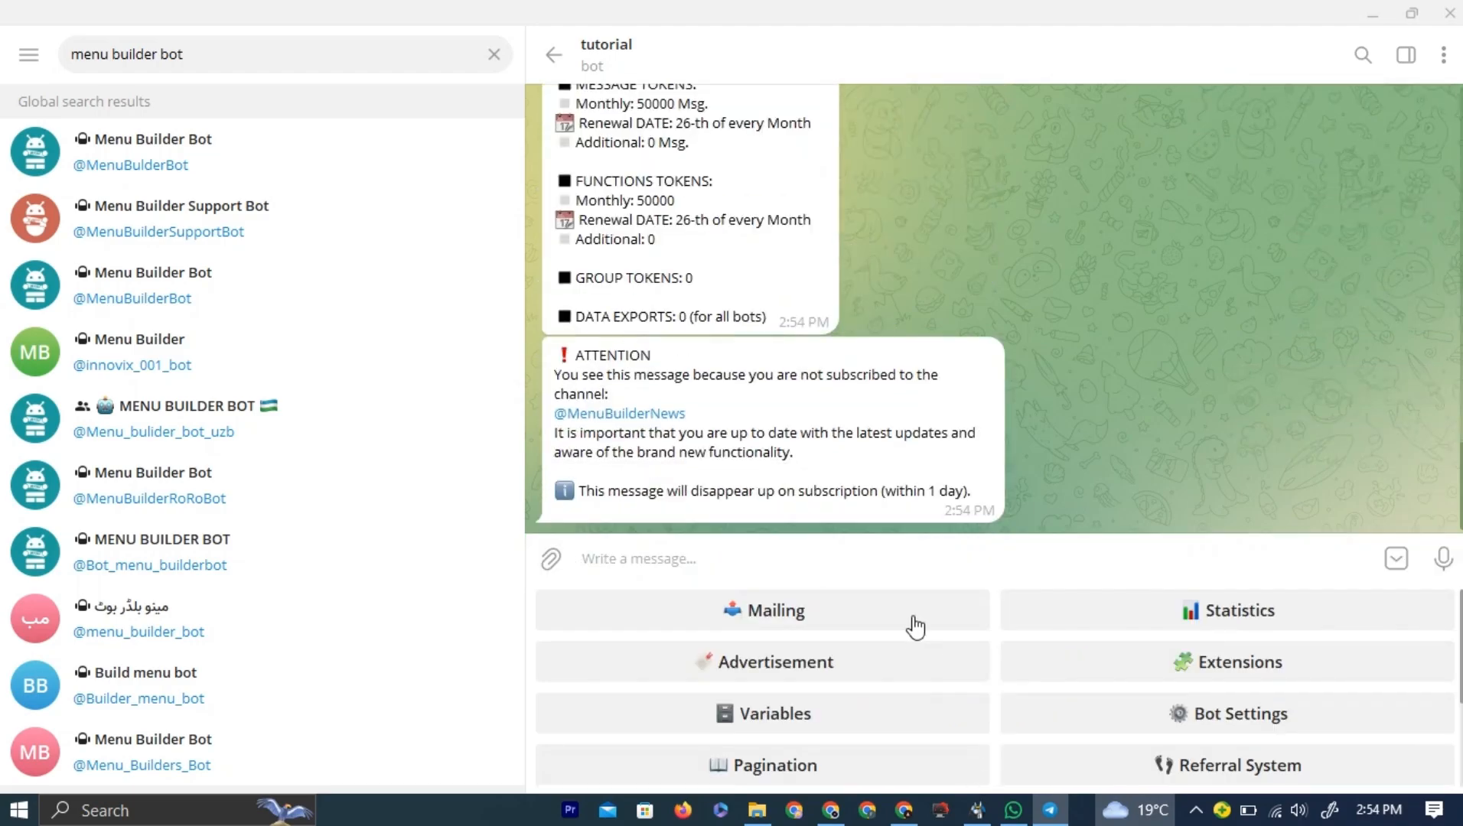
{"action": "mouse_move", "coordinate": [909, 669]}
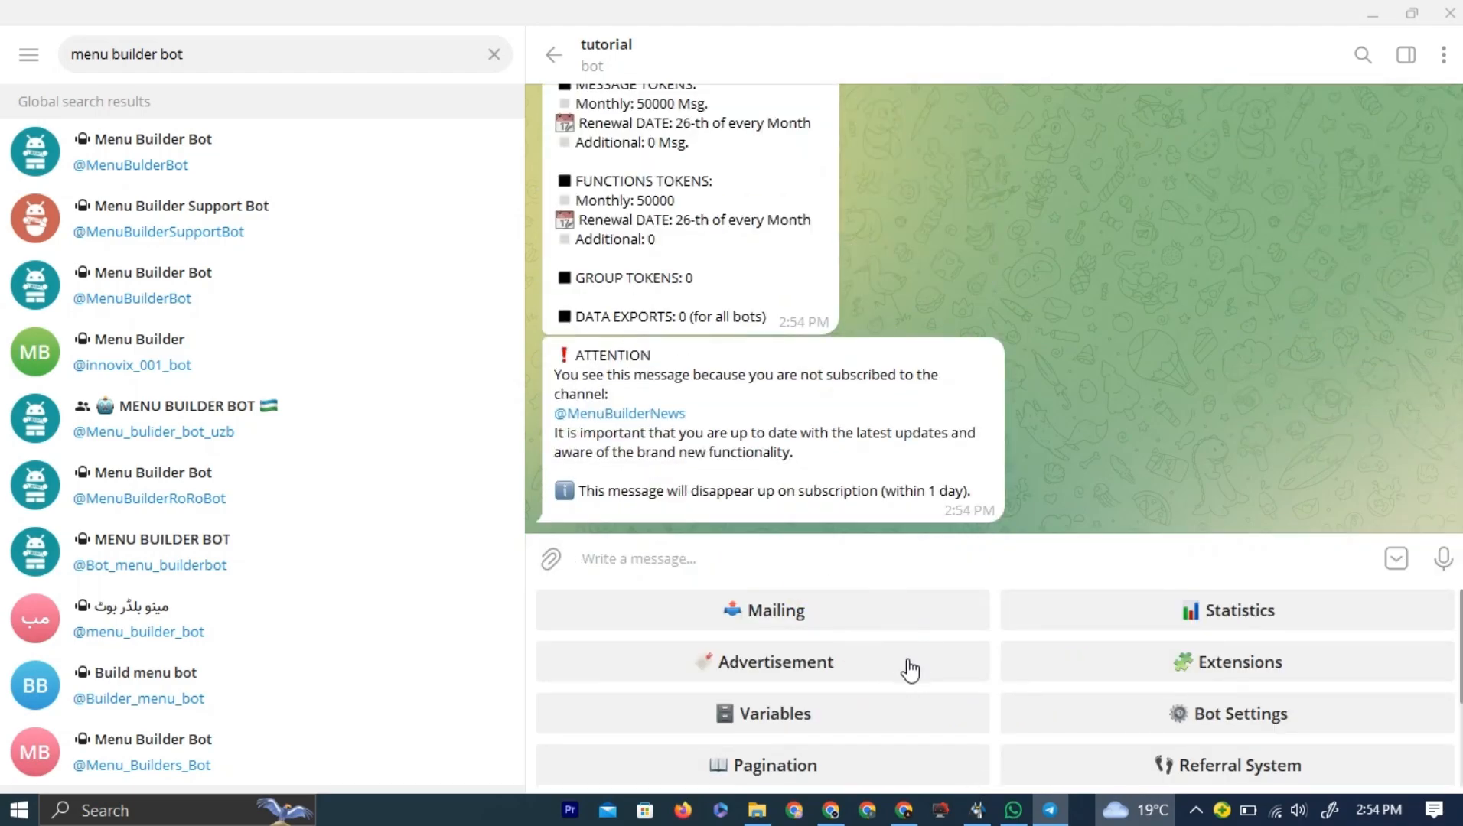
{"action": "mouse_move", "coordinate": [892, 641]}
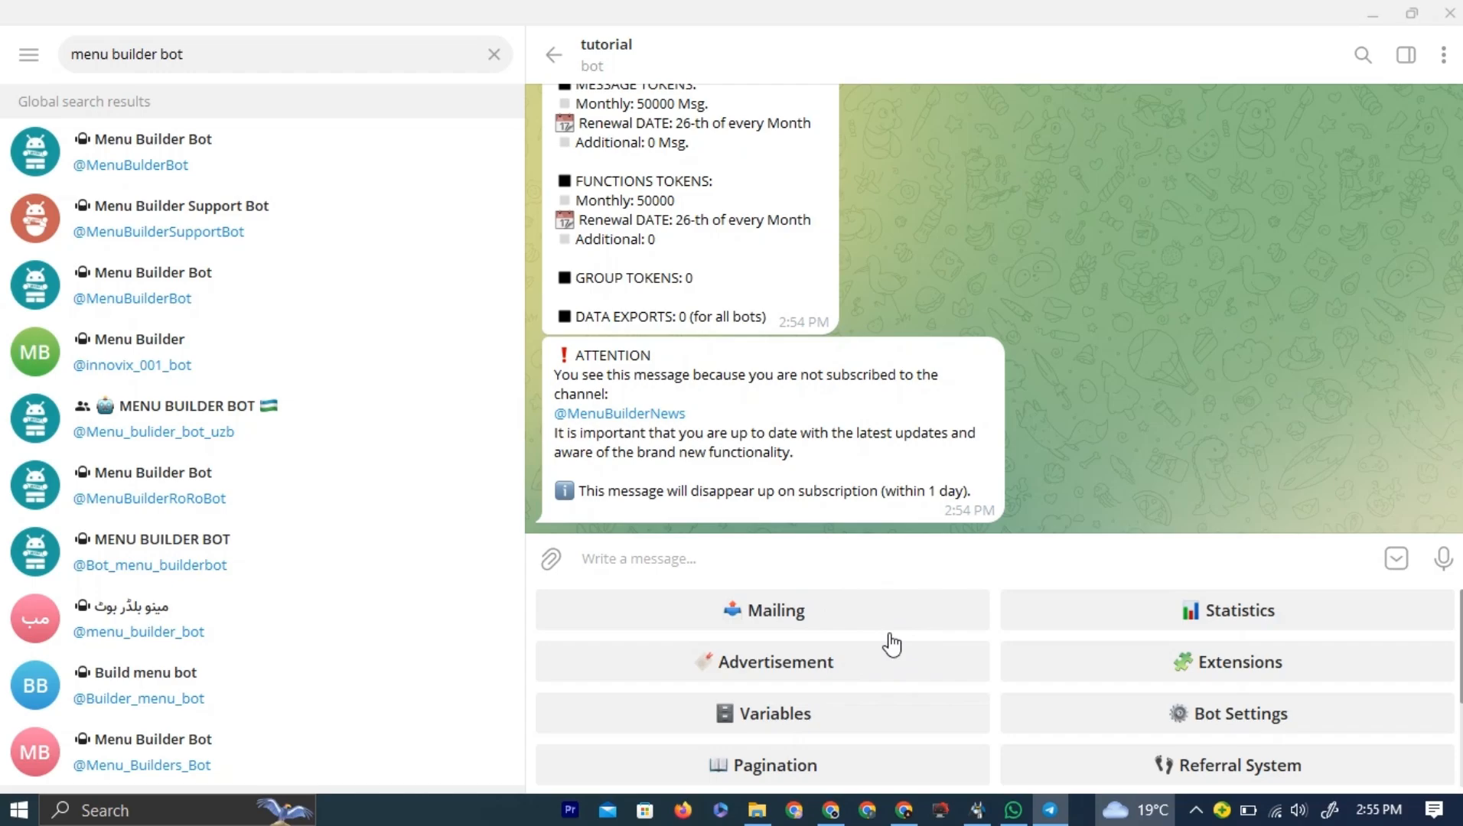
{"action": "left_click", "coordinate": [762, 610]}
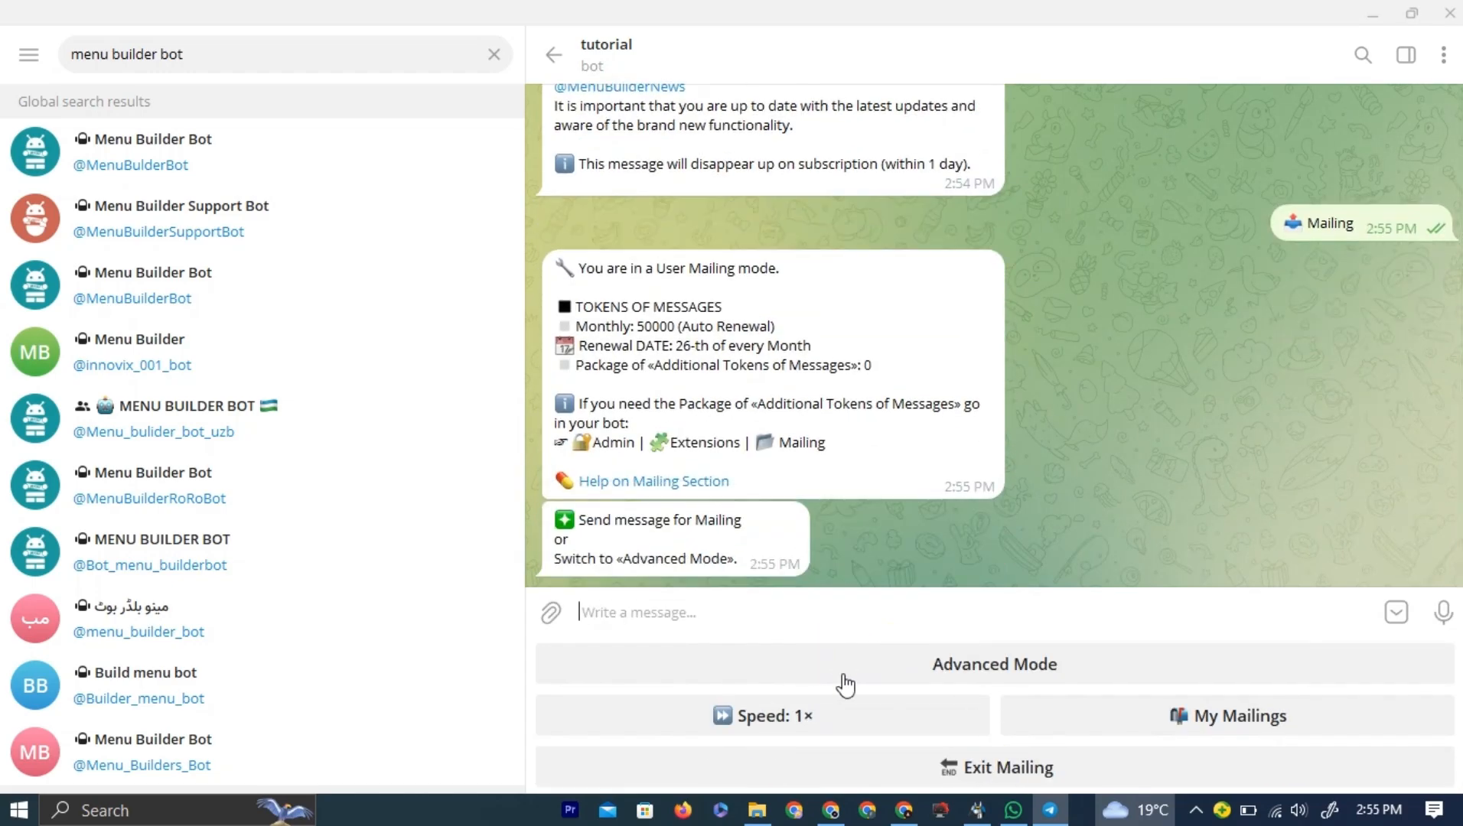
{"action": "left_click", "coordinate": [994, 768]}
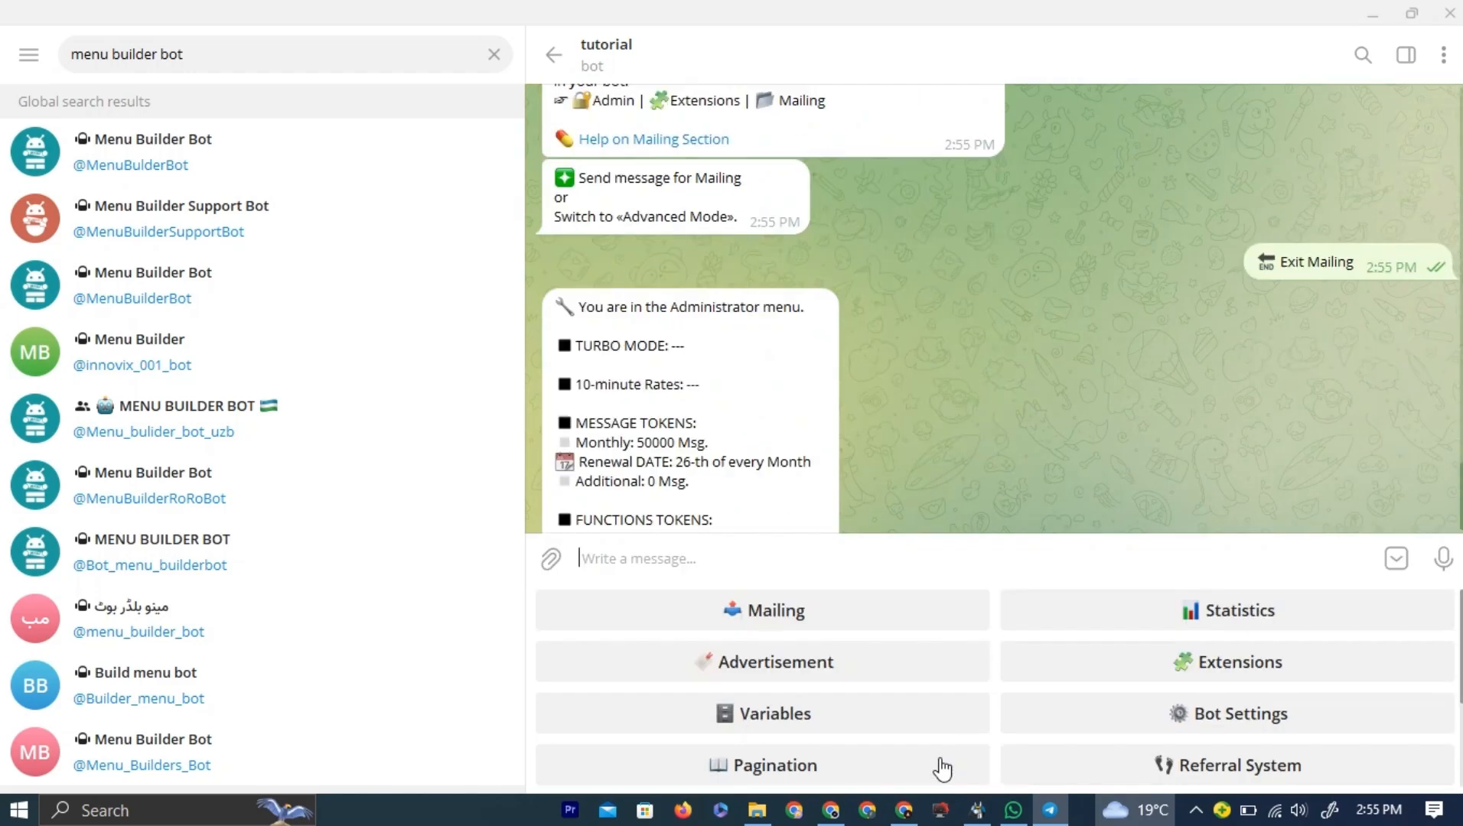
{"action": "scroll", "scroll_direction": "down", "scroll_amount": 3}
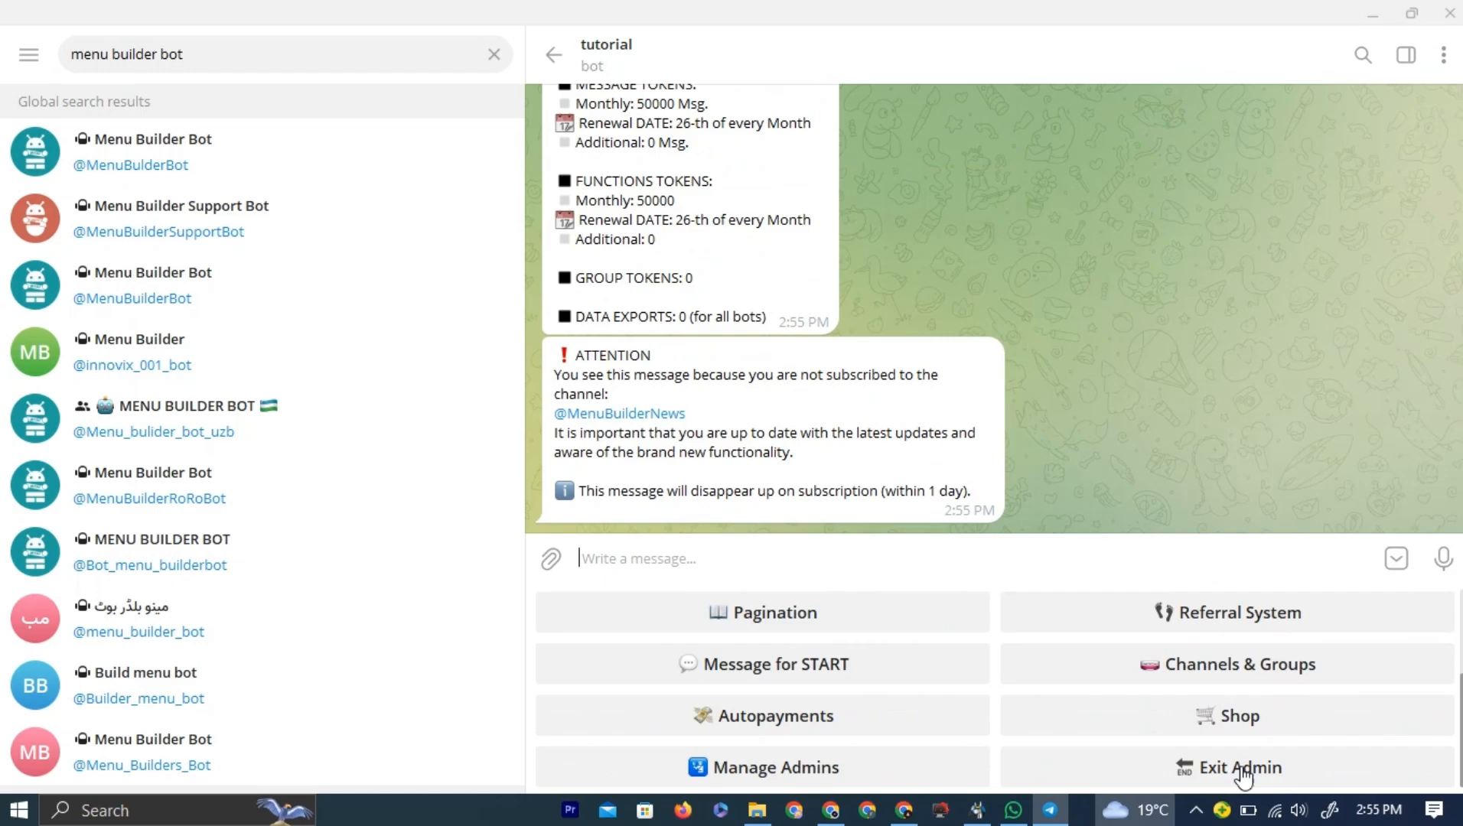
{"action": "left_click", "coordinate": [1238, 767]}
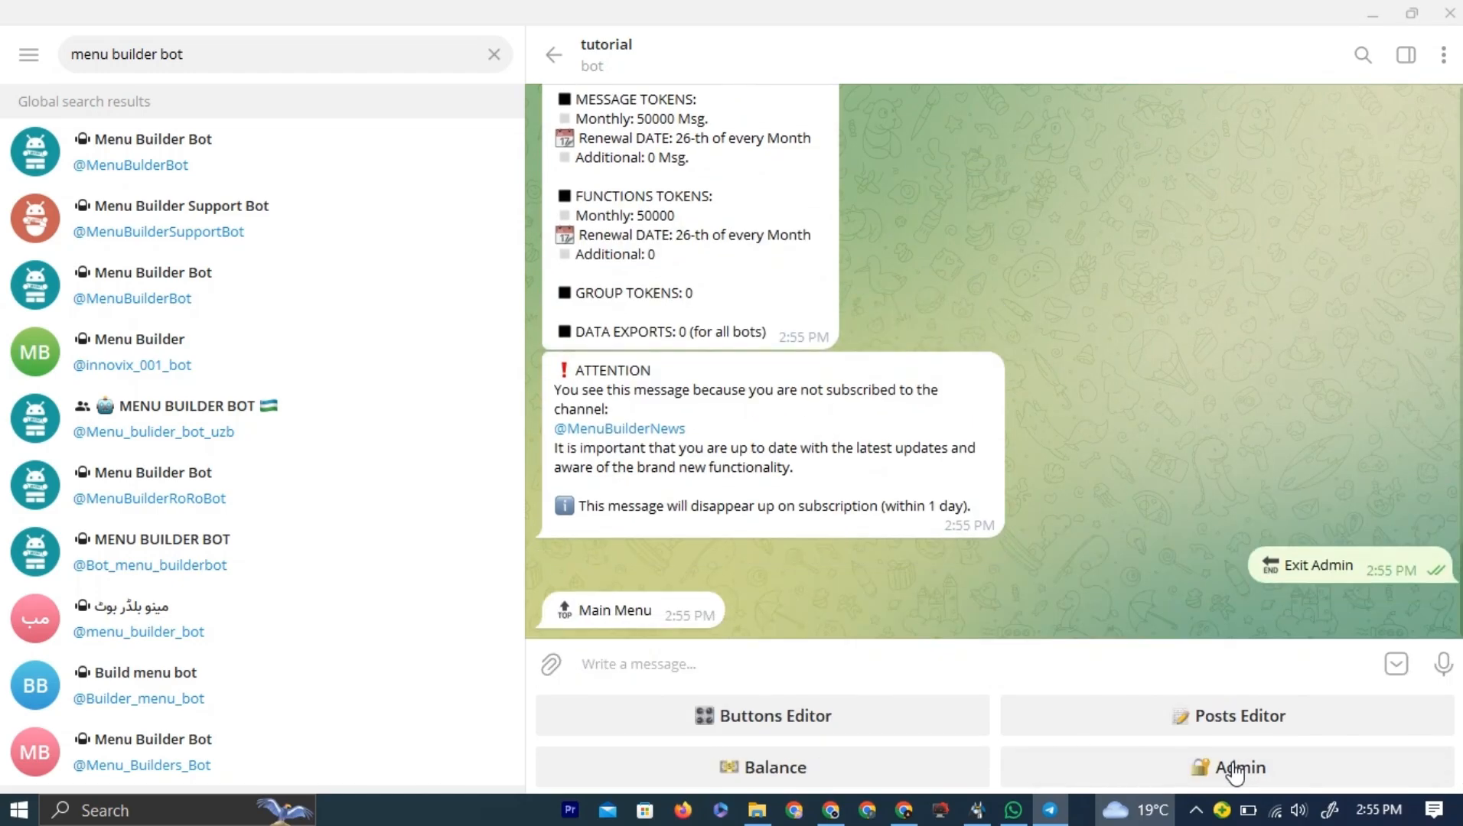
{"action": "mouse_move", "coordinate": [979, 711]}
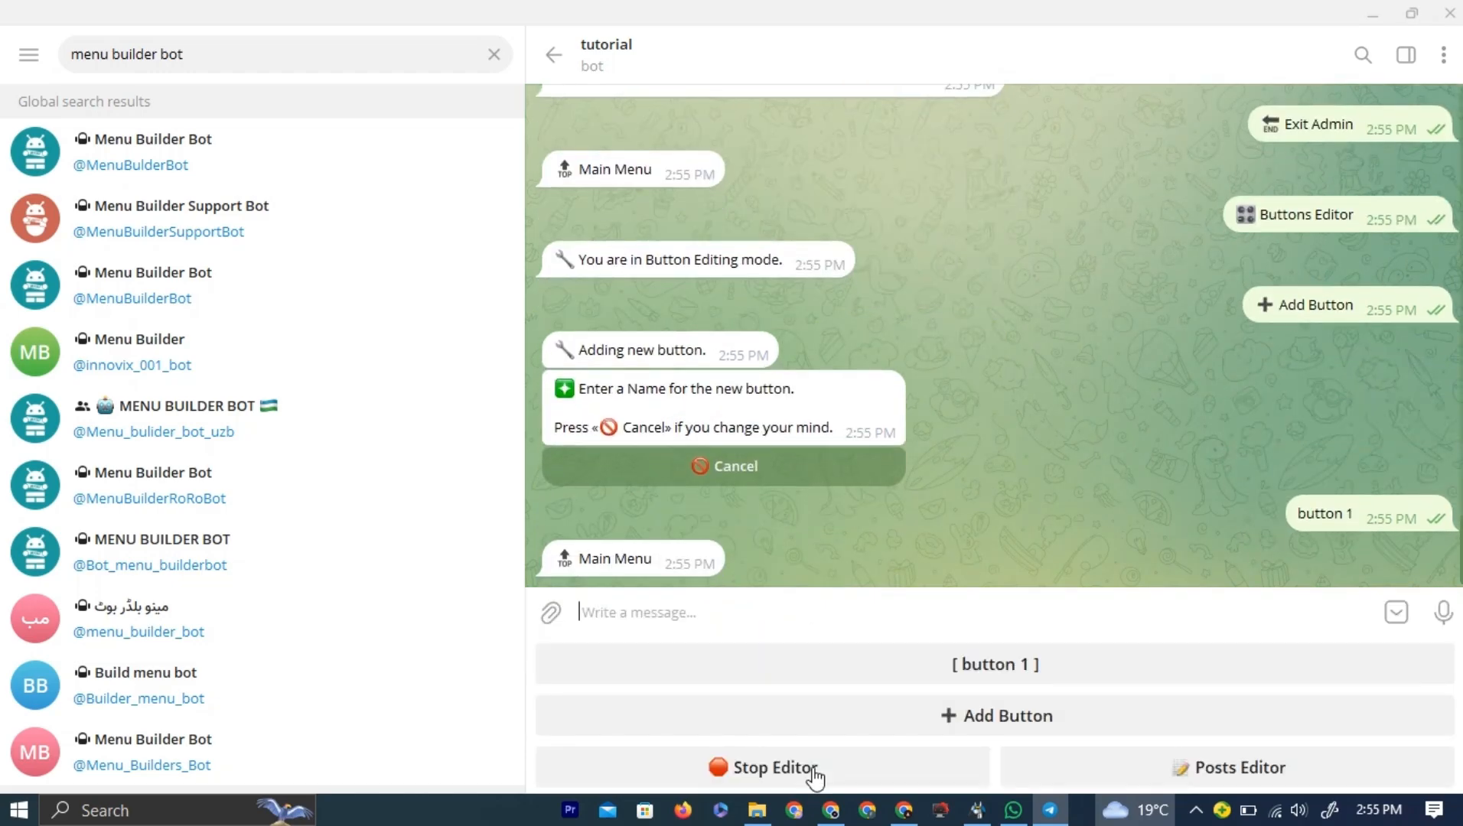
Step: Add a menu button named 'button 1' and view its editing settings
{"action": "left_click", "coordinate": [995, 664]}
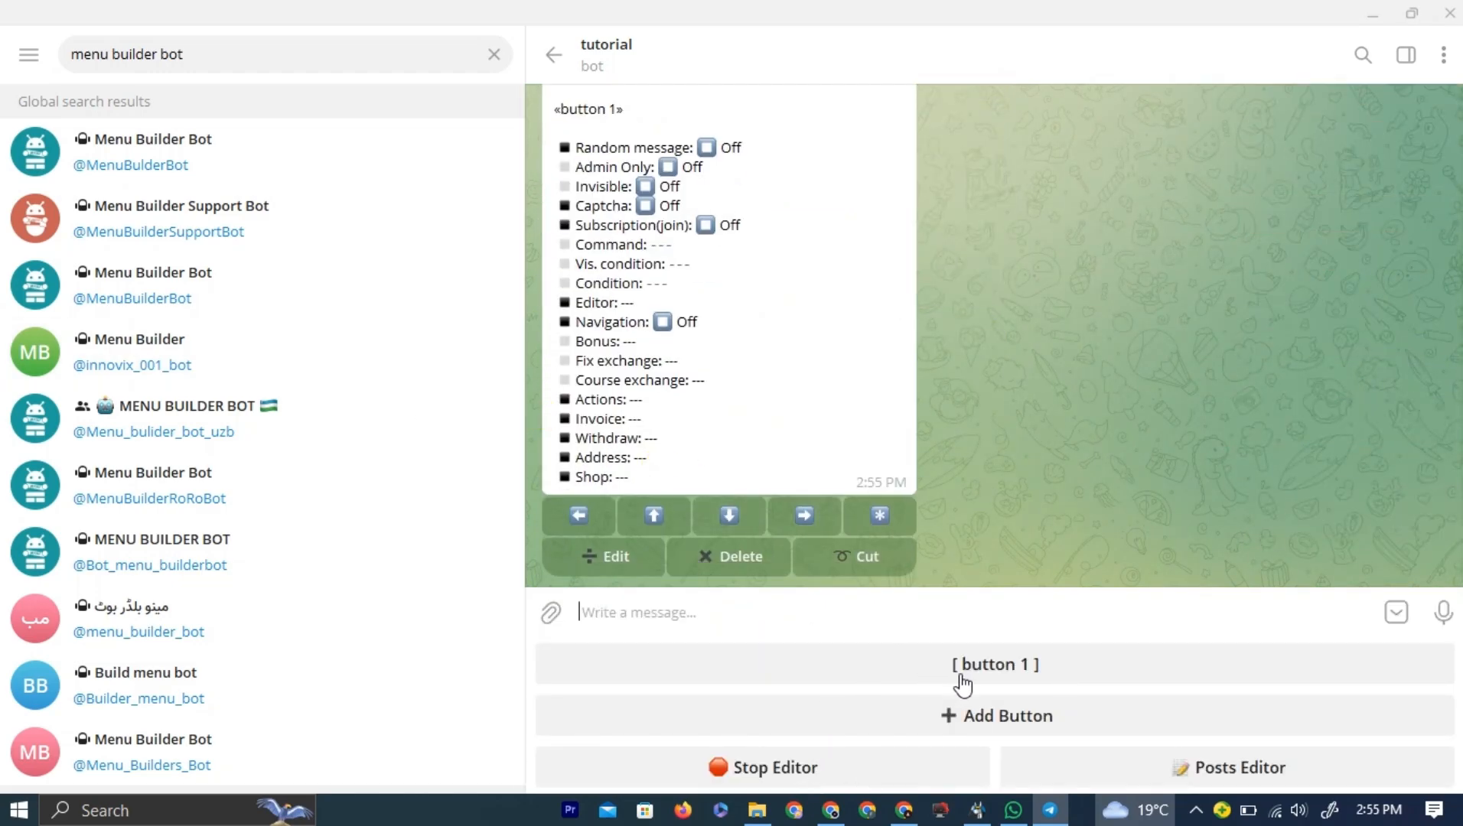
{"action": "left_click", "coordinate": [994, 664]}
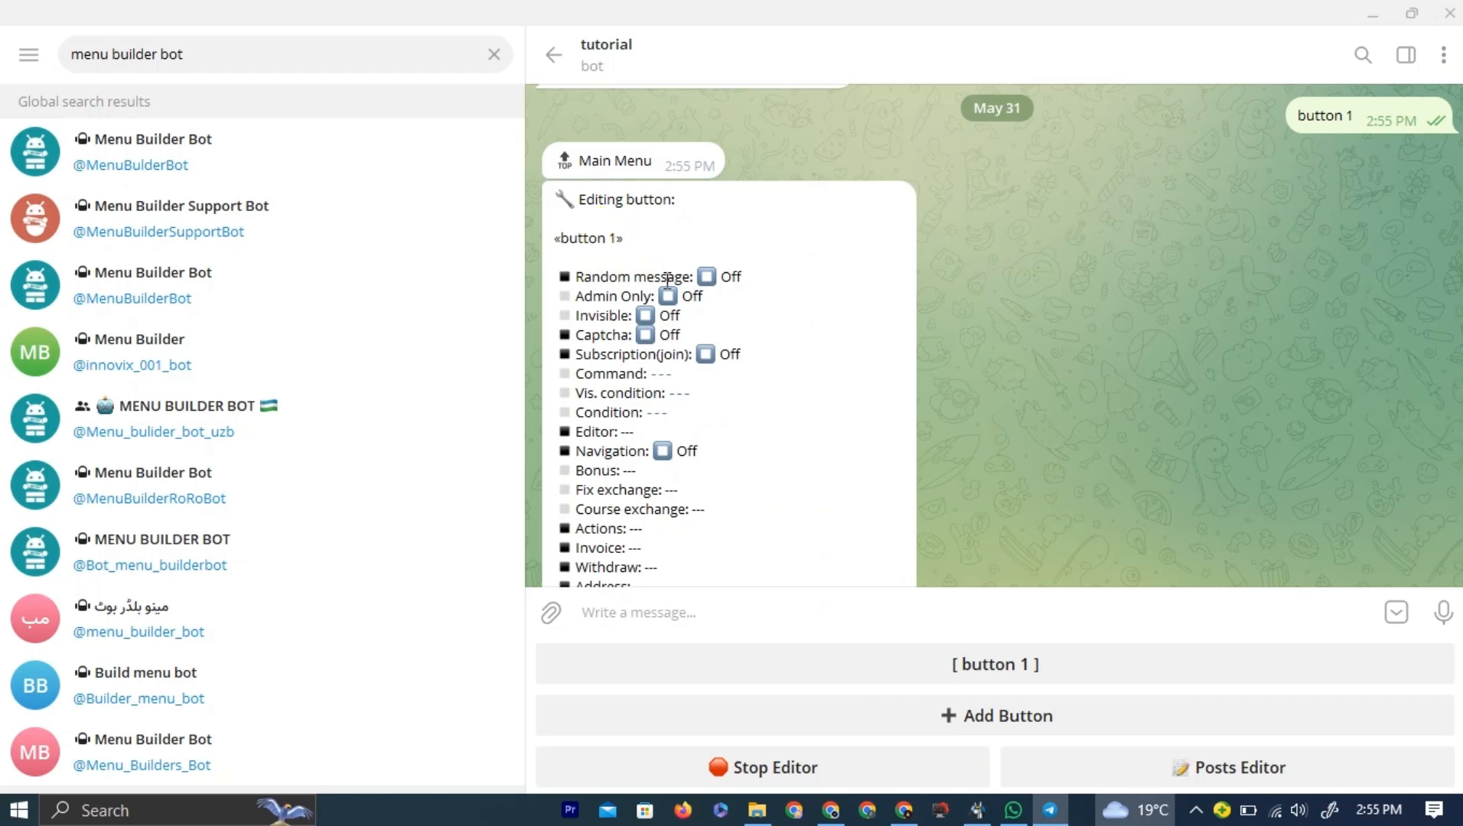
{"action": "double_click", "coordinate": [627, 275]}
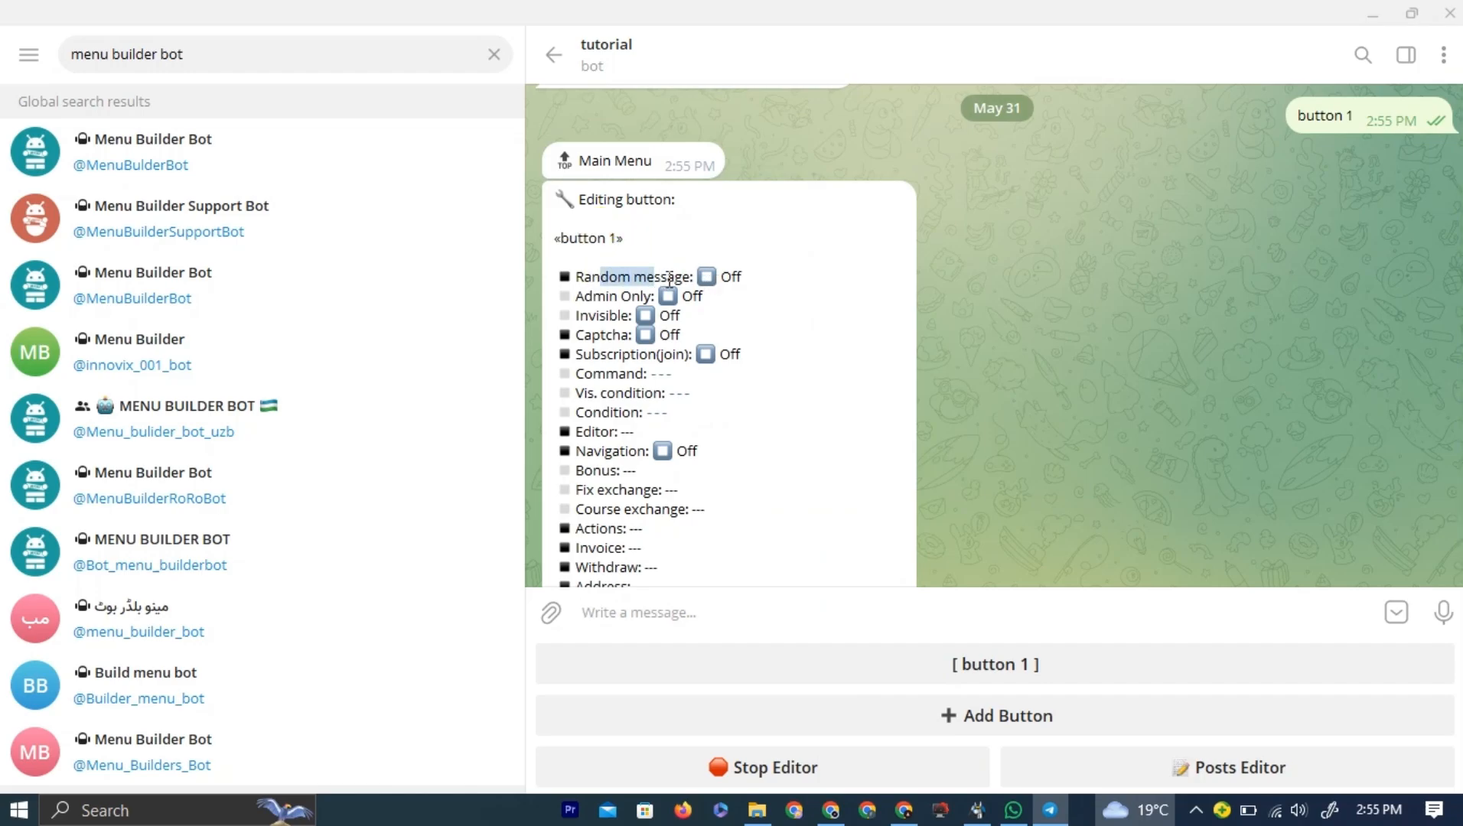